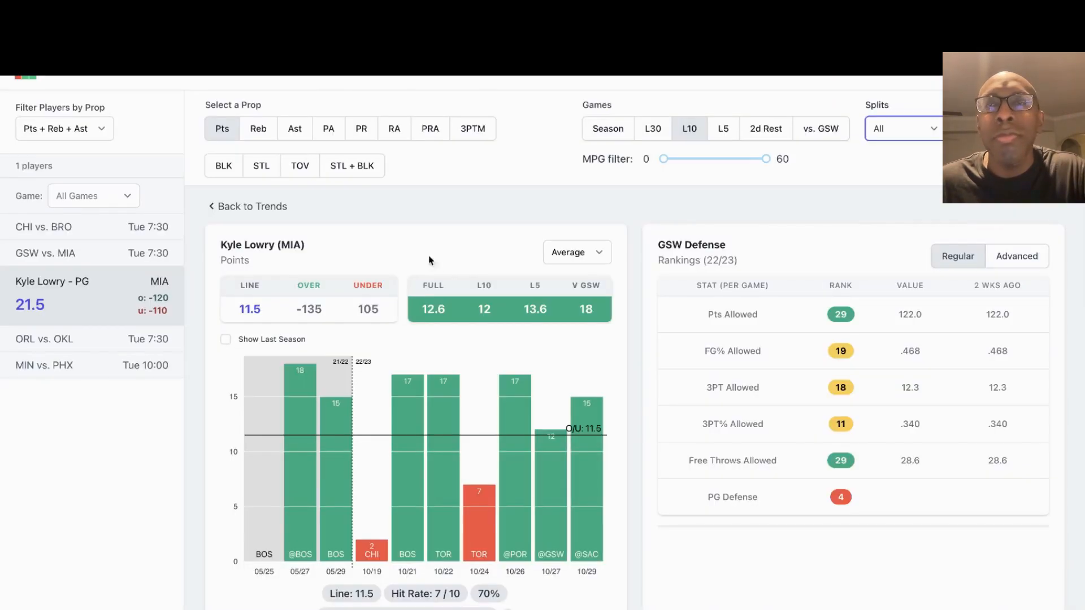
mouse_move(528, 294)
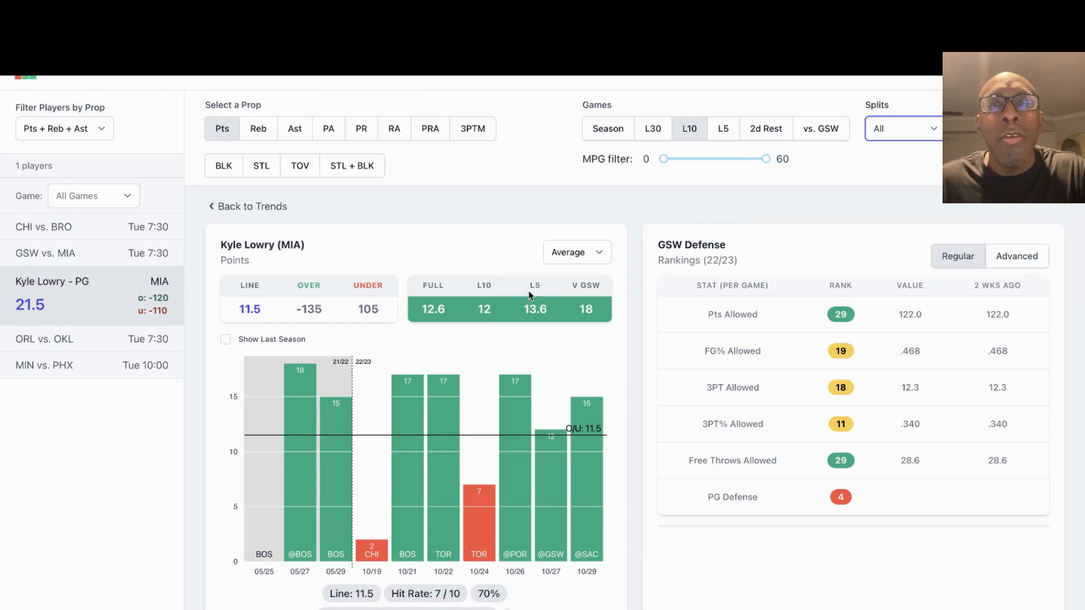
mouse_move(546, 272)
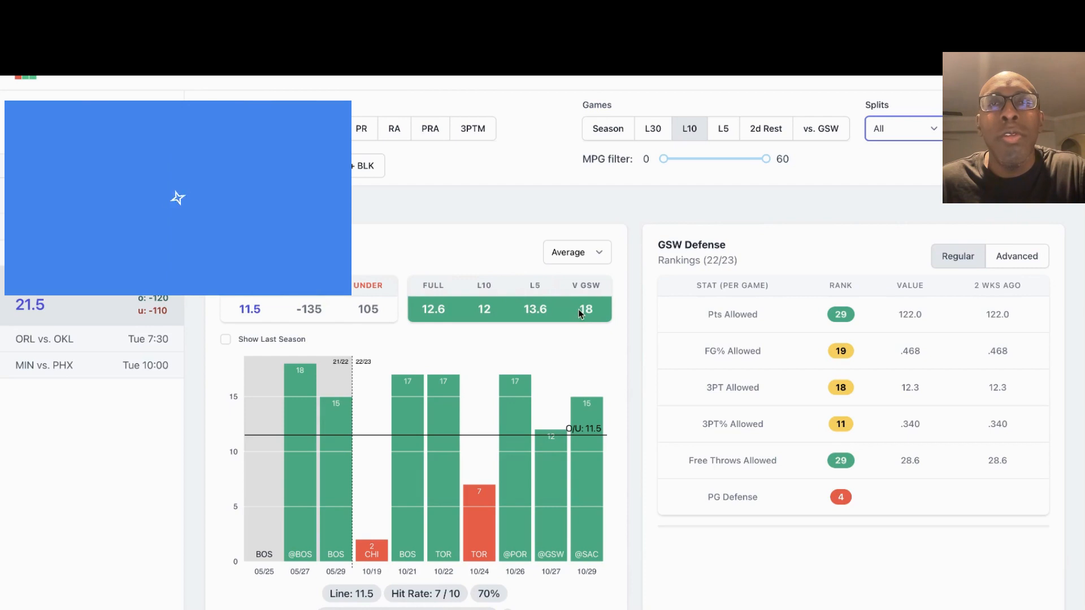
Scroll down Lowry's points page to reach the sportsbook odds for his props.
scroll(down, 3)
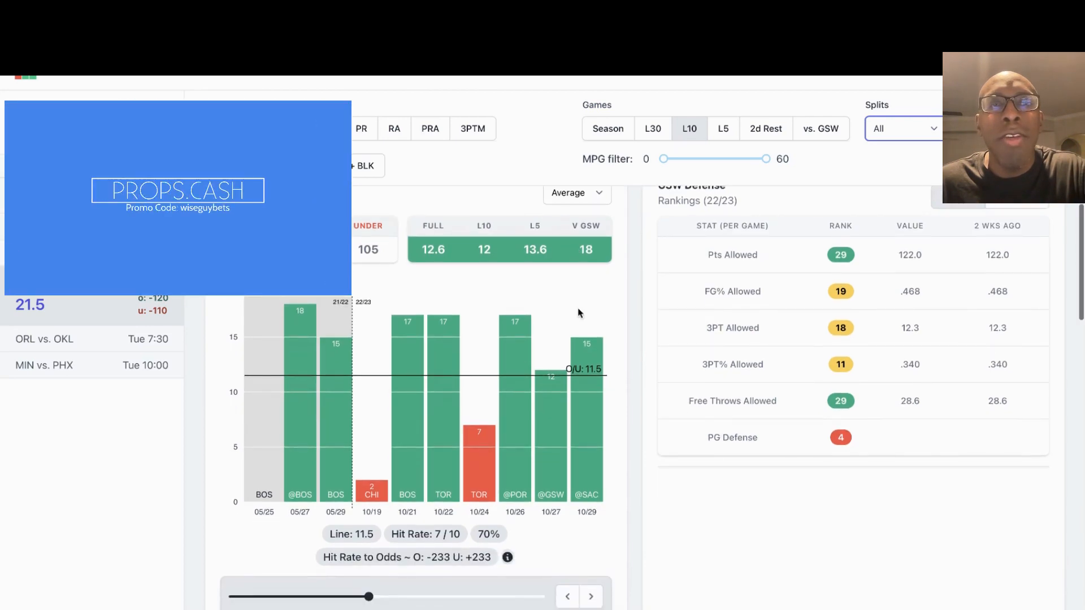
mouse_move(279, 438)
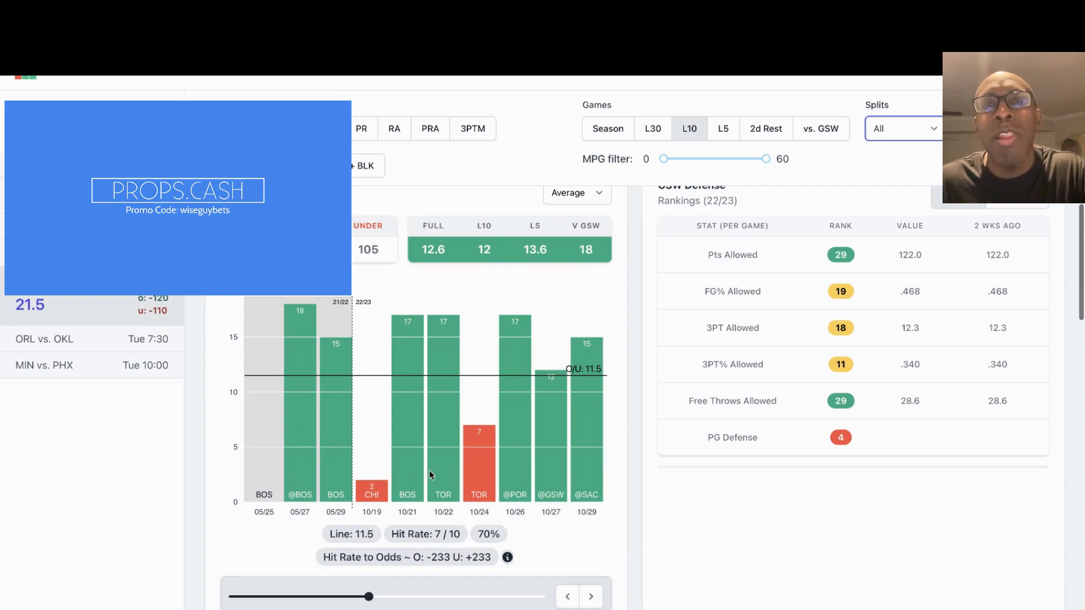
mouse_move(488, 492)
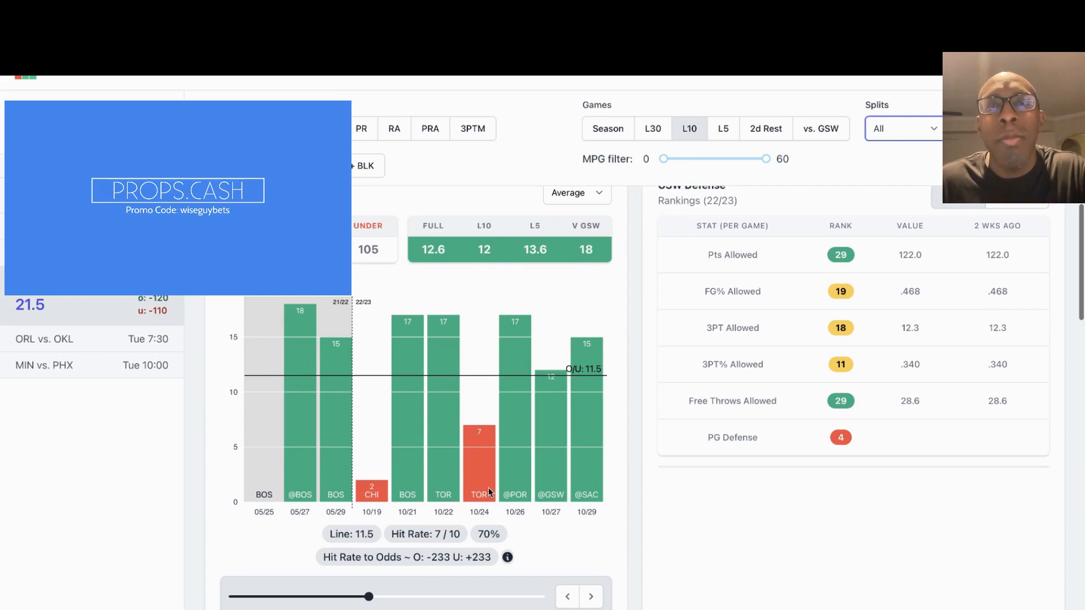
mouse_move(541, 476)
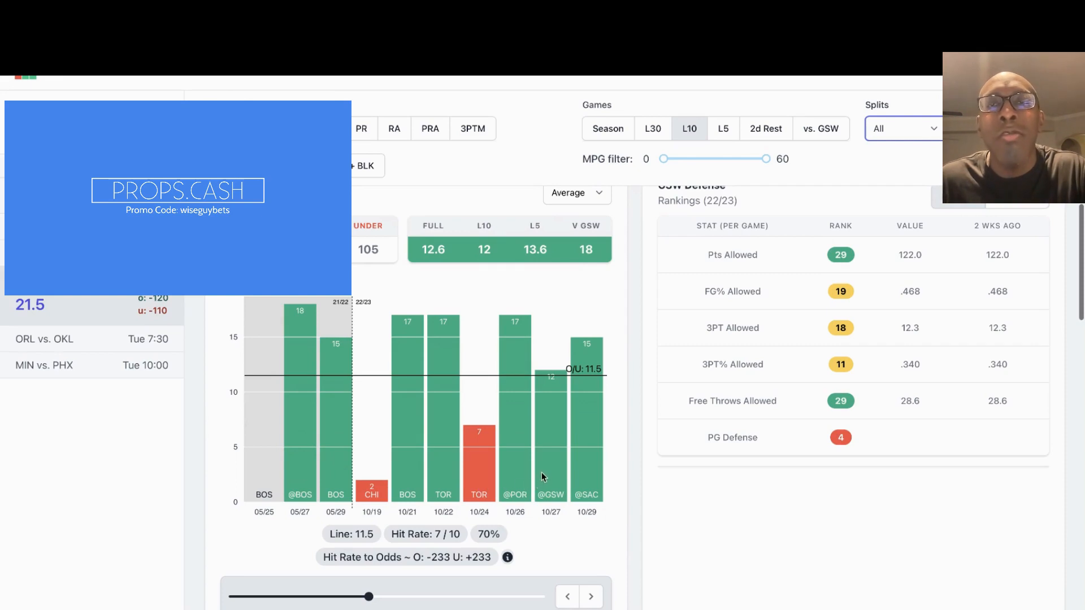
scroll(down, 3)
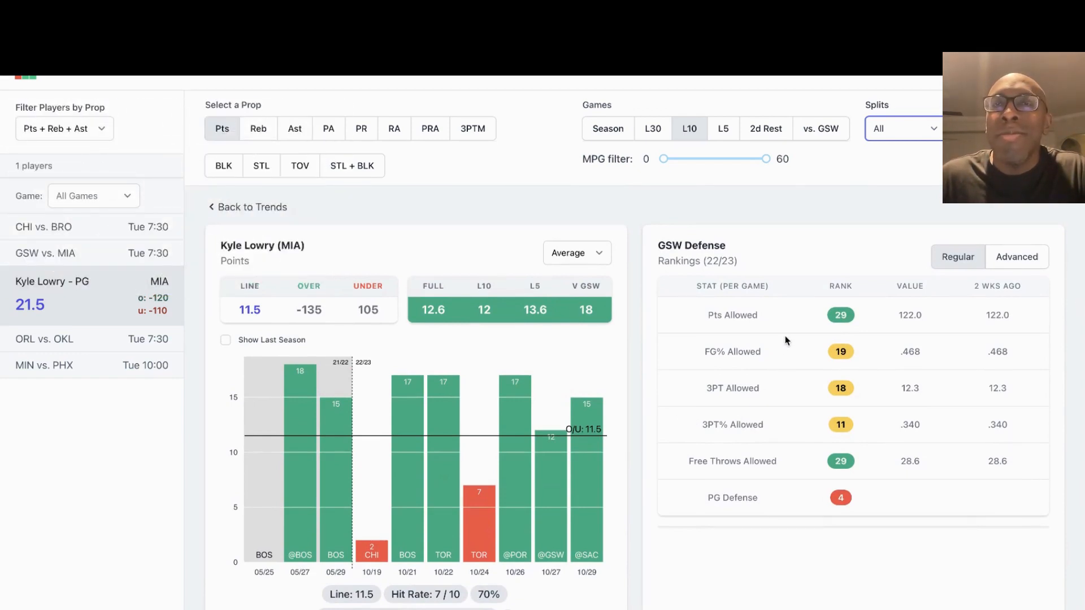
mouse_move(791, 331)
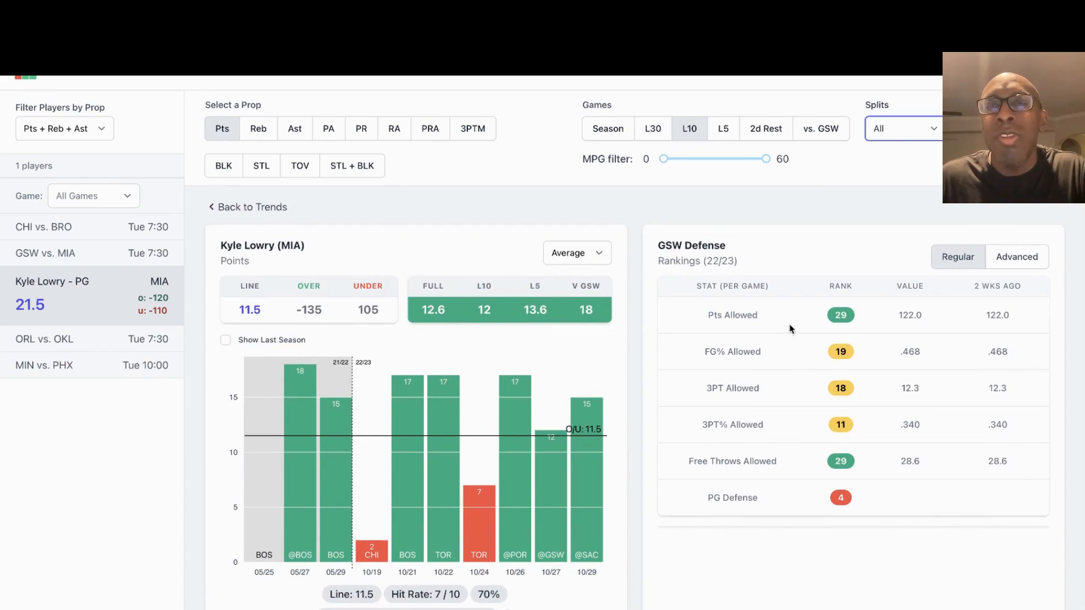
mouse_move(816, 237)
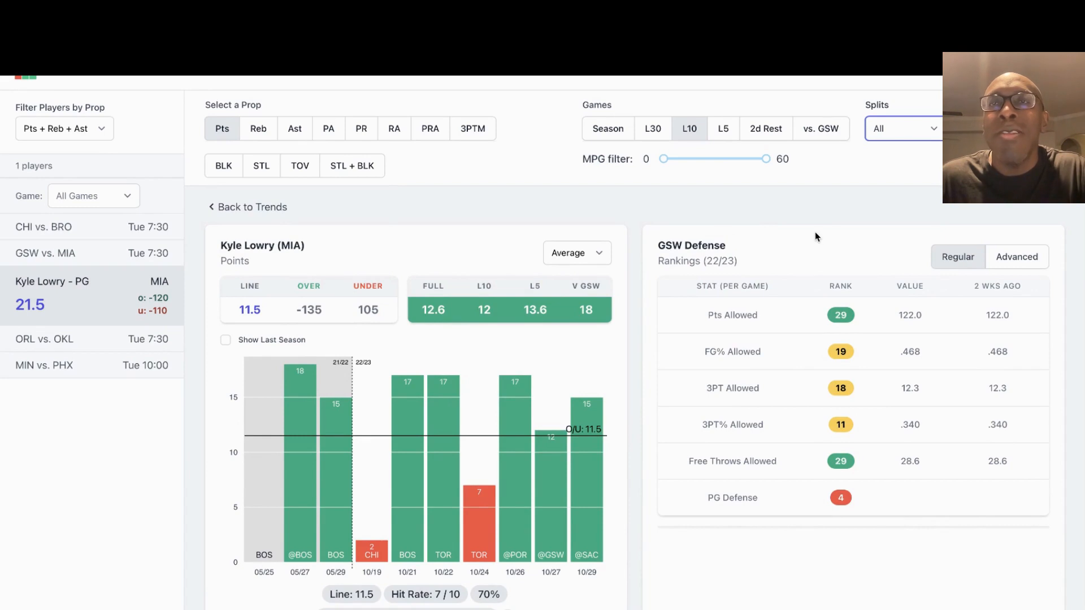
mouse_move(779, 138)
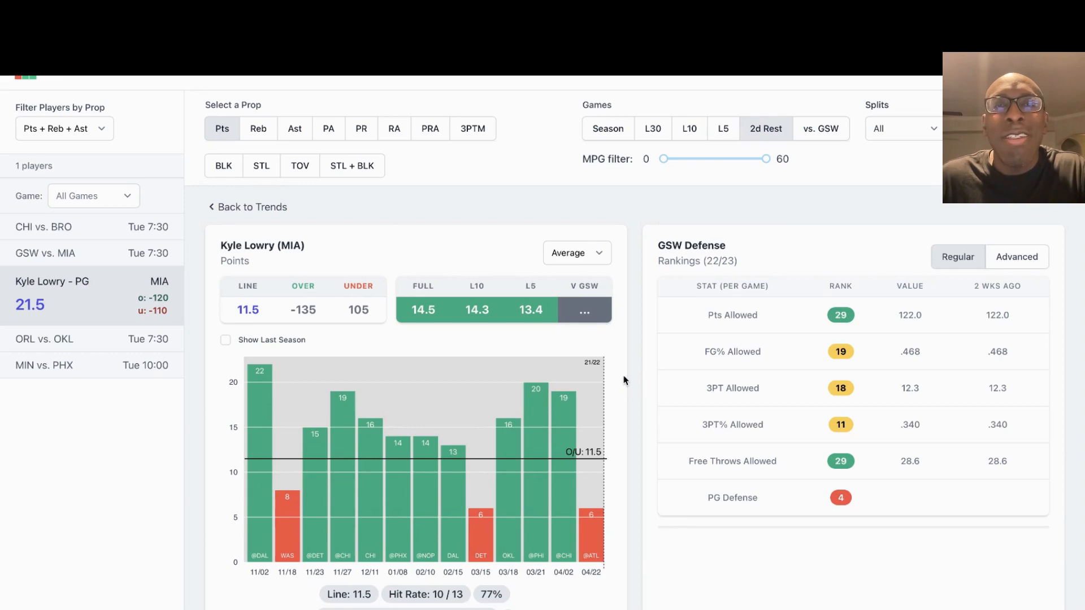
mouse_move(631, 375)
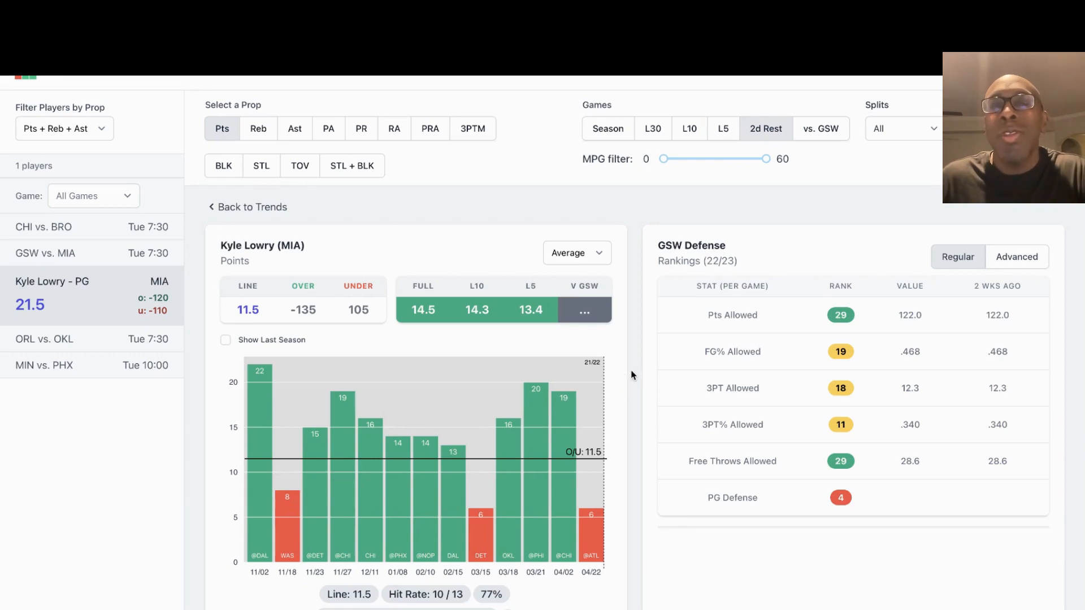
mouse_move(765, 180)
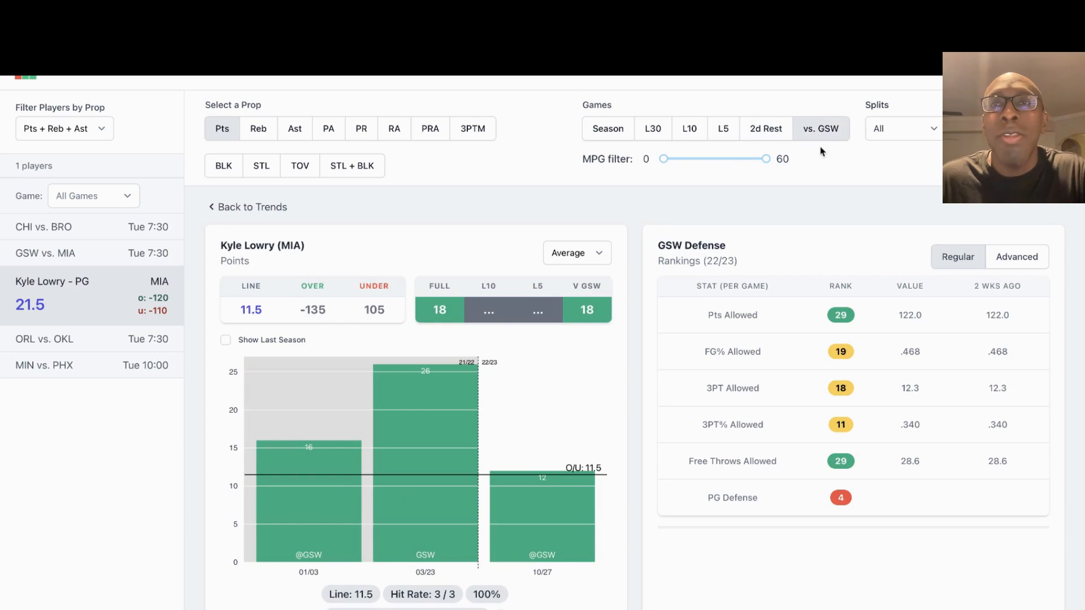
mouse_move(839, 166)
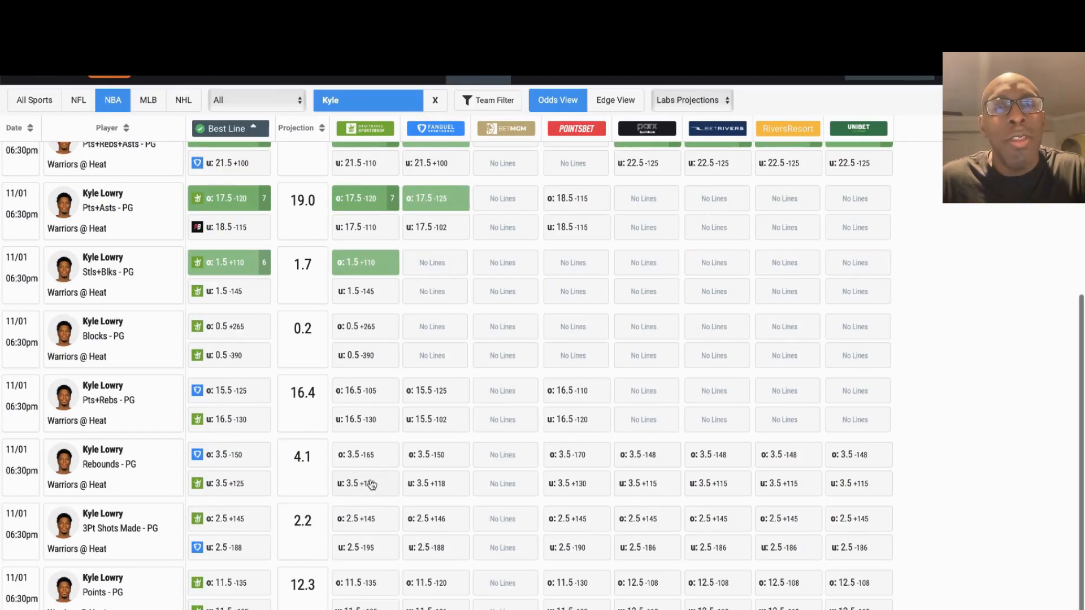
mouse_move(351, 584)
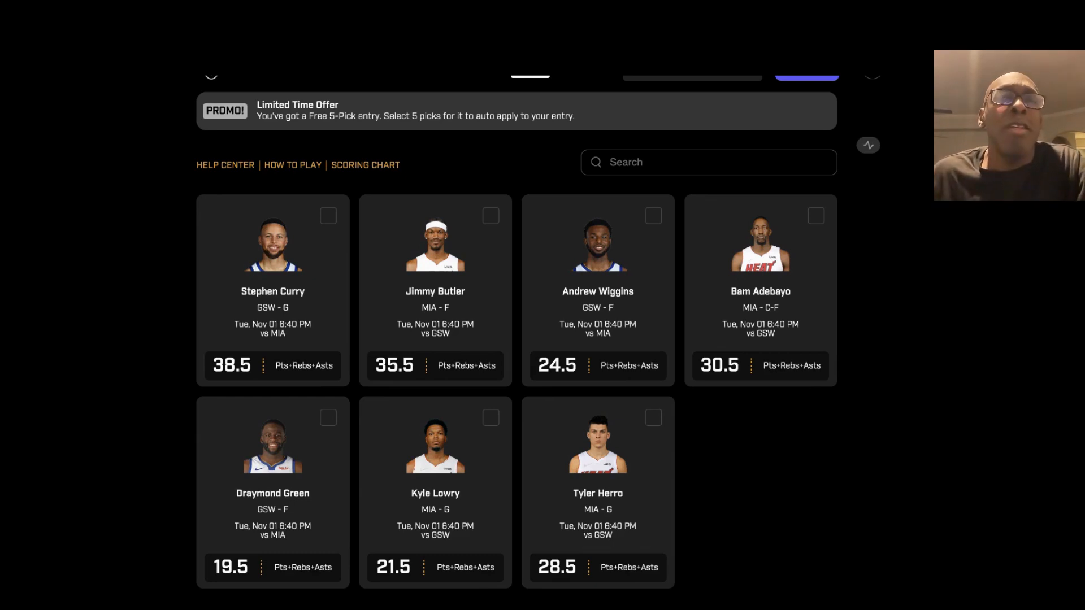
Switch to Tyler Herro's Pts + Reb + Ast prop page with his 28.5 line.
click(597, 443)
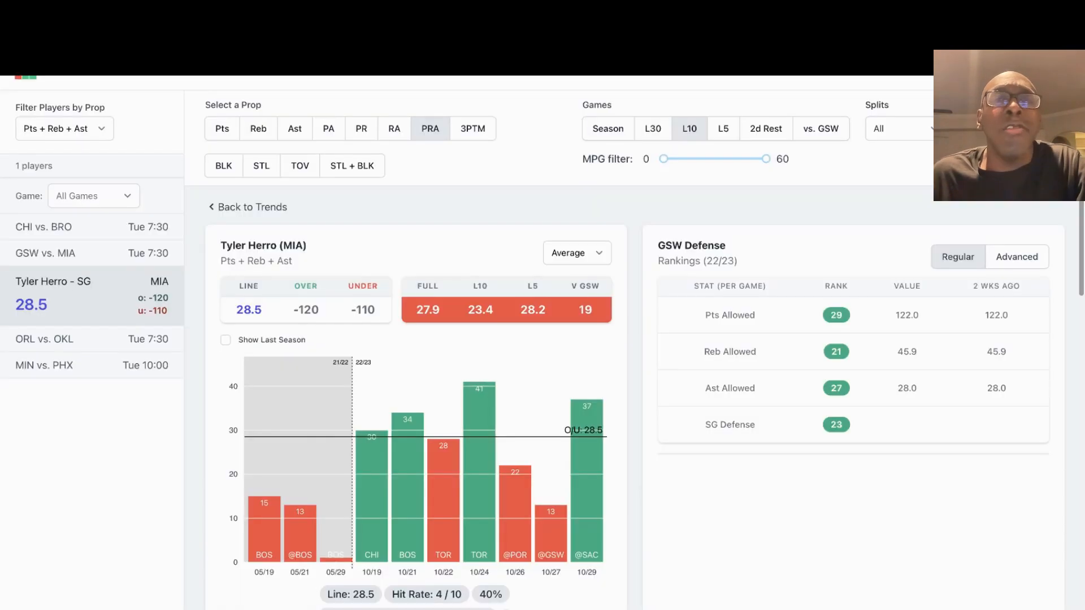
mouse_move(290, 291)
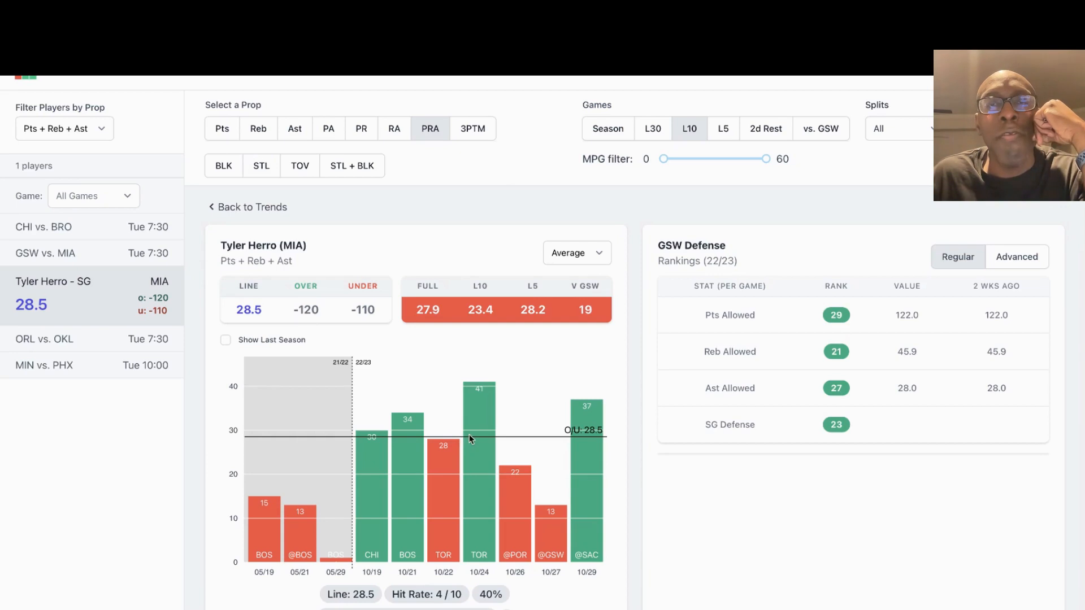
mouse_move(475, 472)
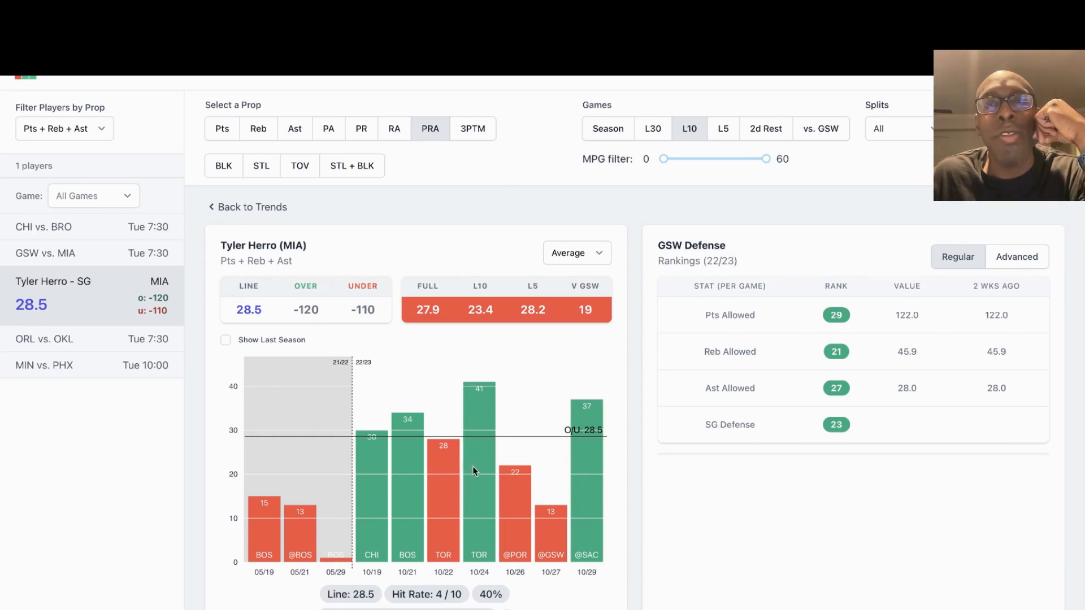
mouse_move(476, 479)
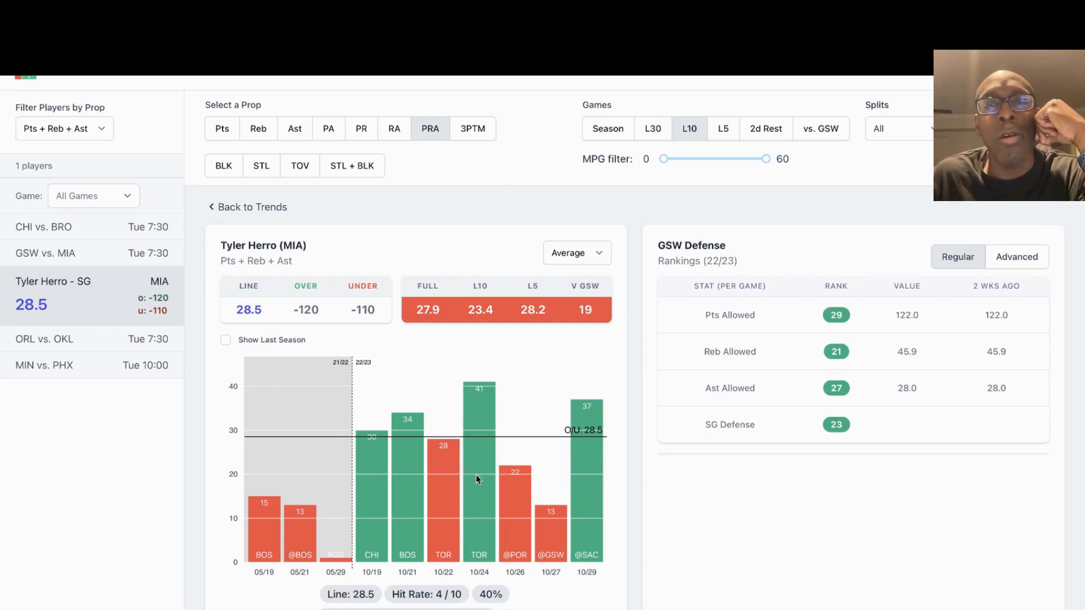
mouse_move(408, 492)
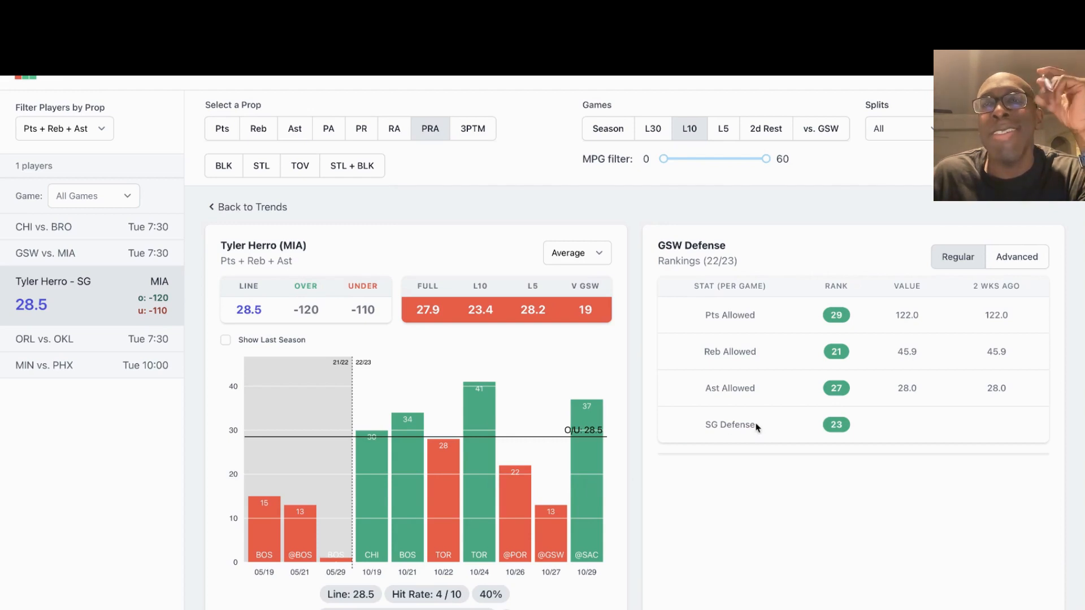
mouse_move(785, 360)
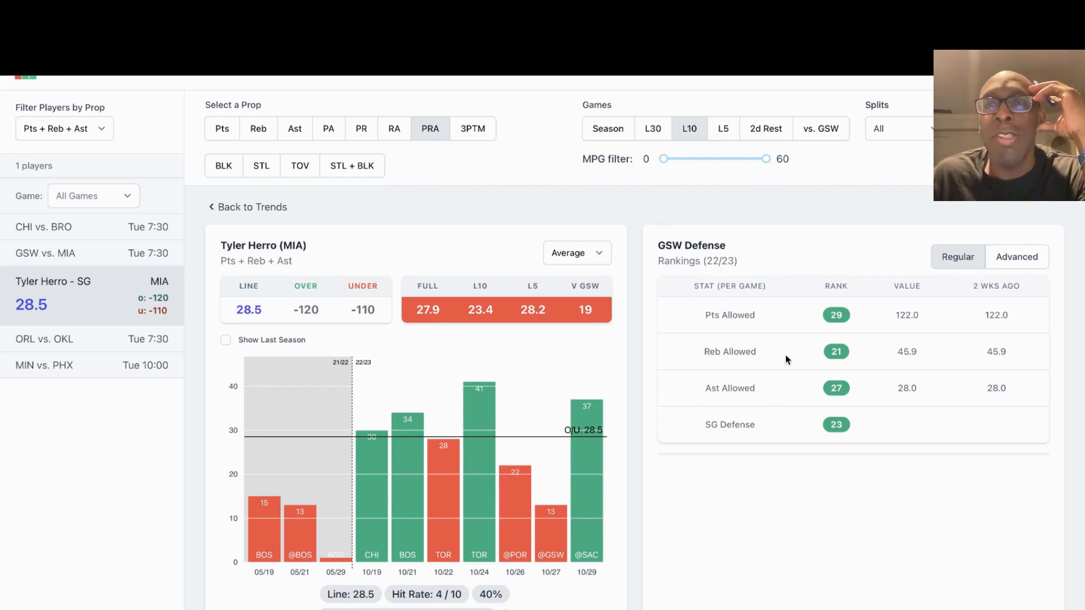
mouse_move(792, 339)
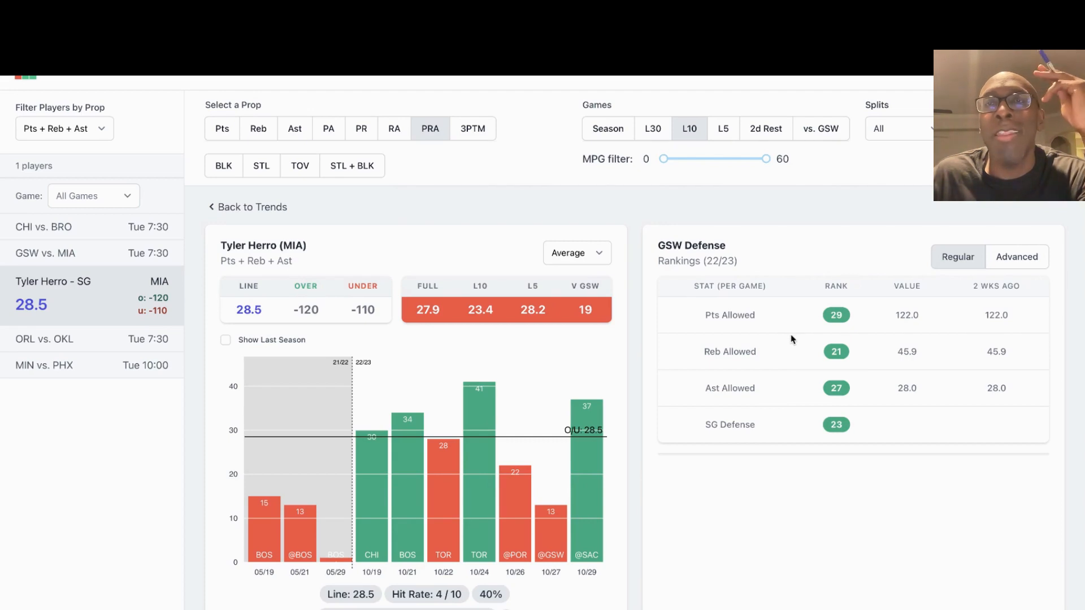
mouse_move(792, 384)
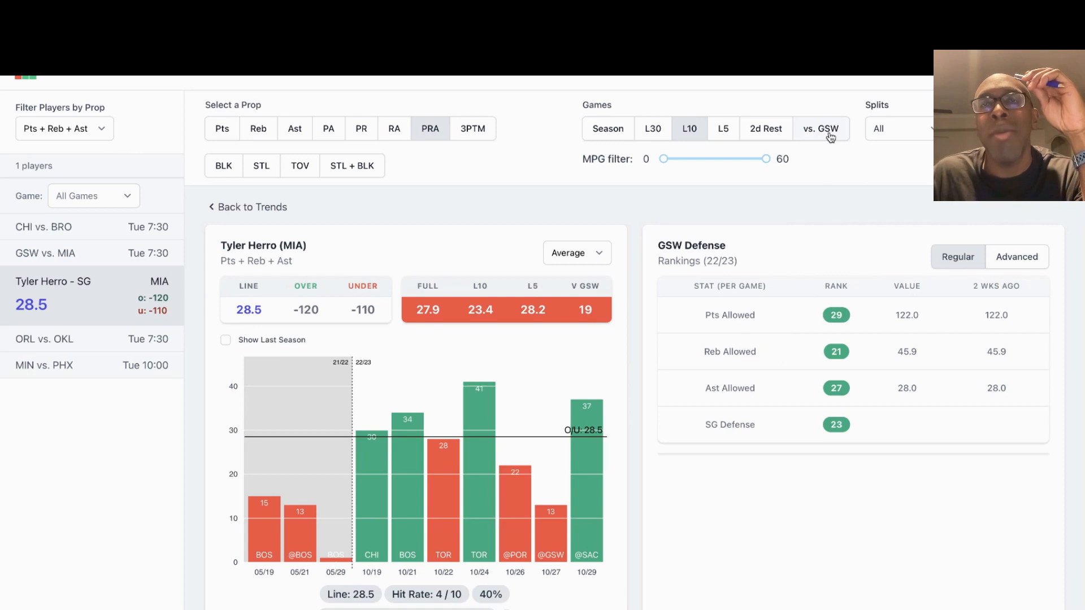
Limit Herro's Pts + Reb + Ast chart to his games against Golden State.
click(822, 129)
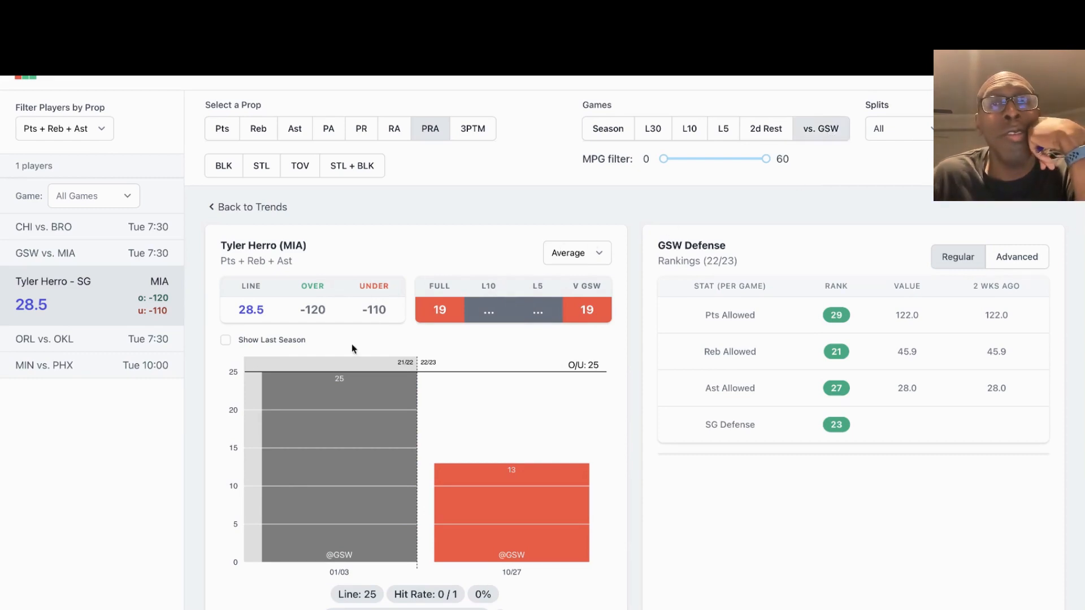
mouse_move(372, 464)
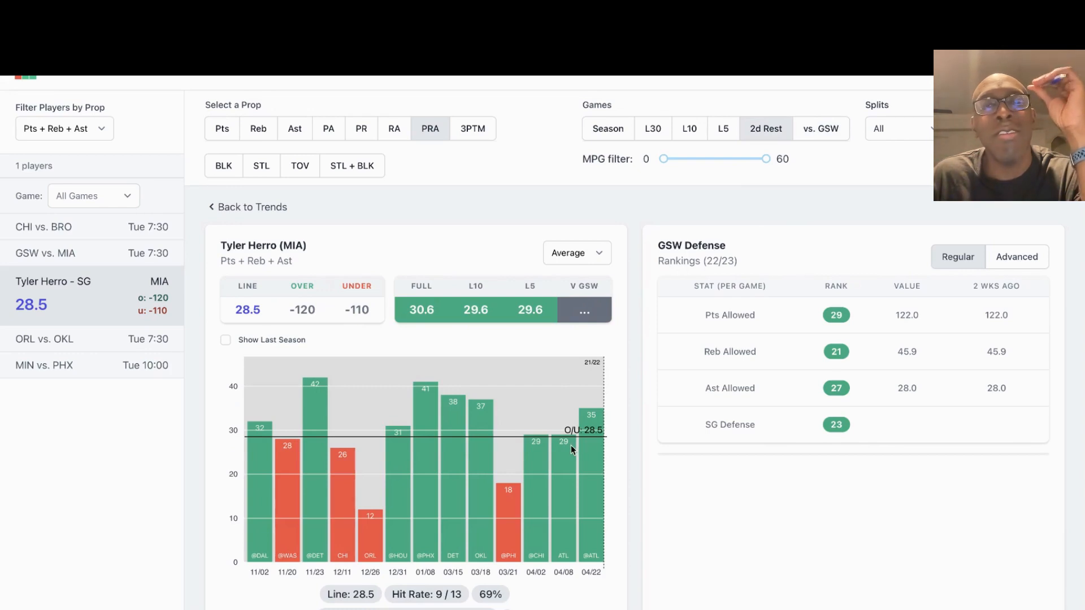
mouse_move(614, 376)
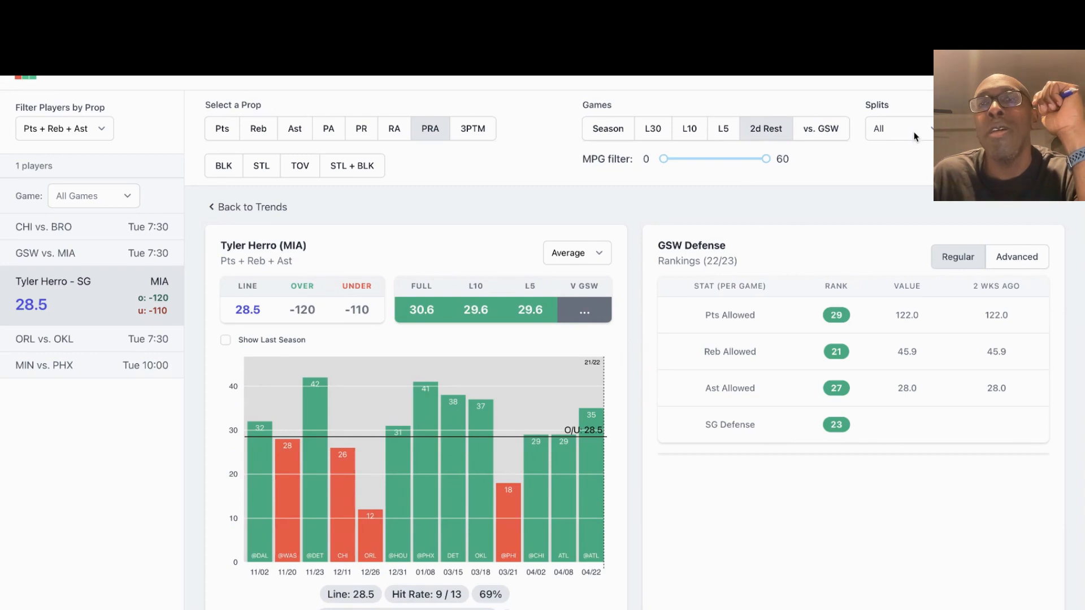
Filter Herro's chart to home games, then show his last 10 games at 5 of 10.
click(898, 128)
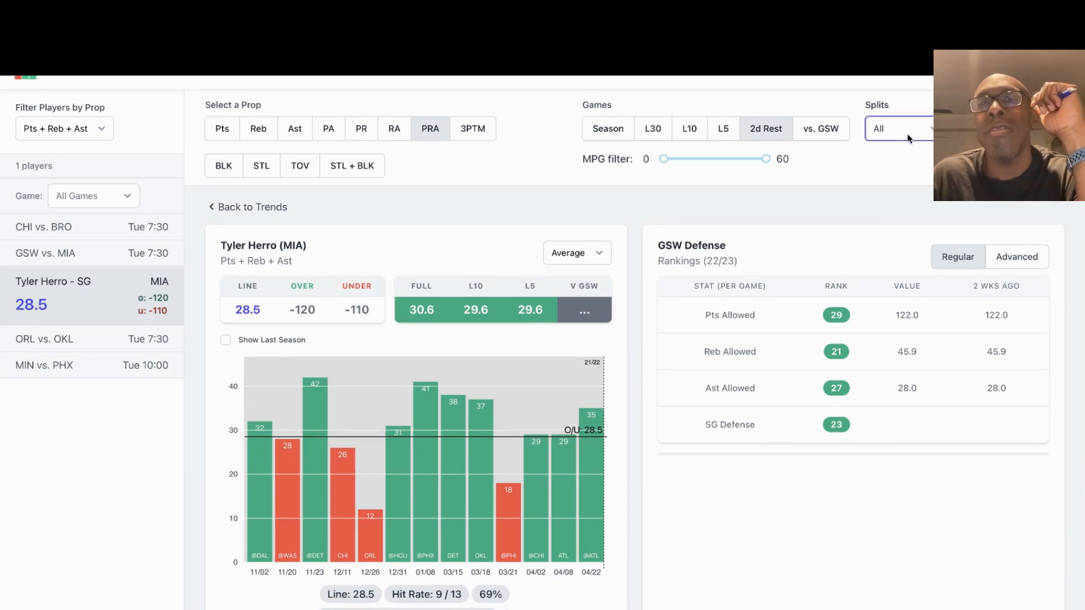
click(898, 129)
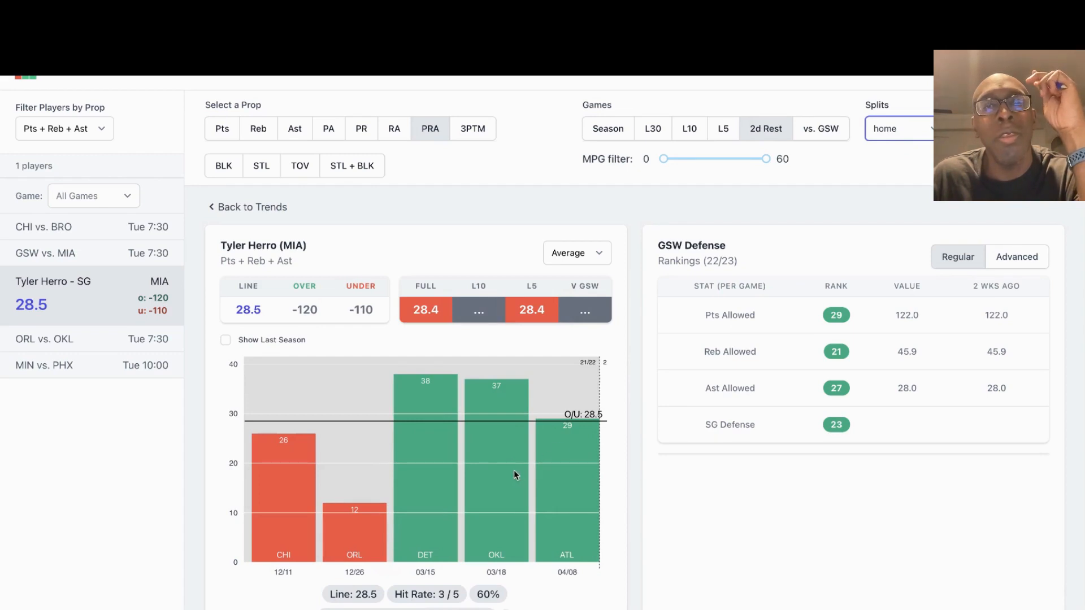
mouse_move(467, 524)
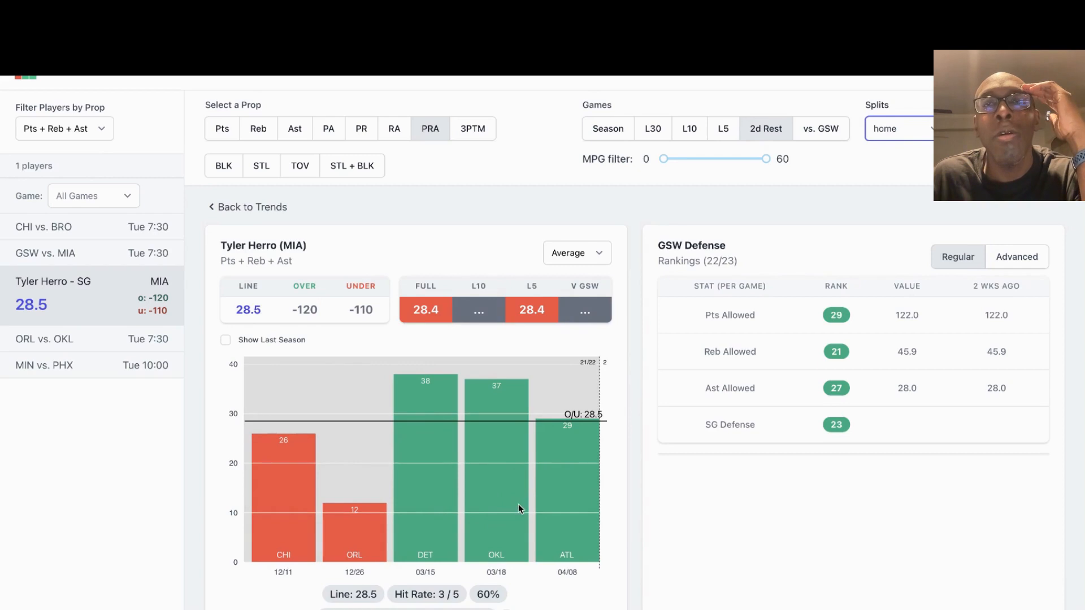
mouse_move(532, 481)
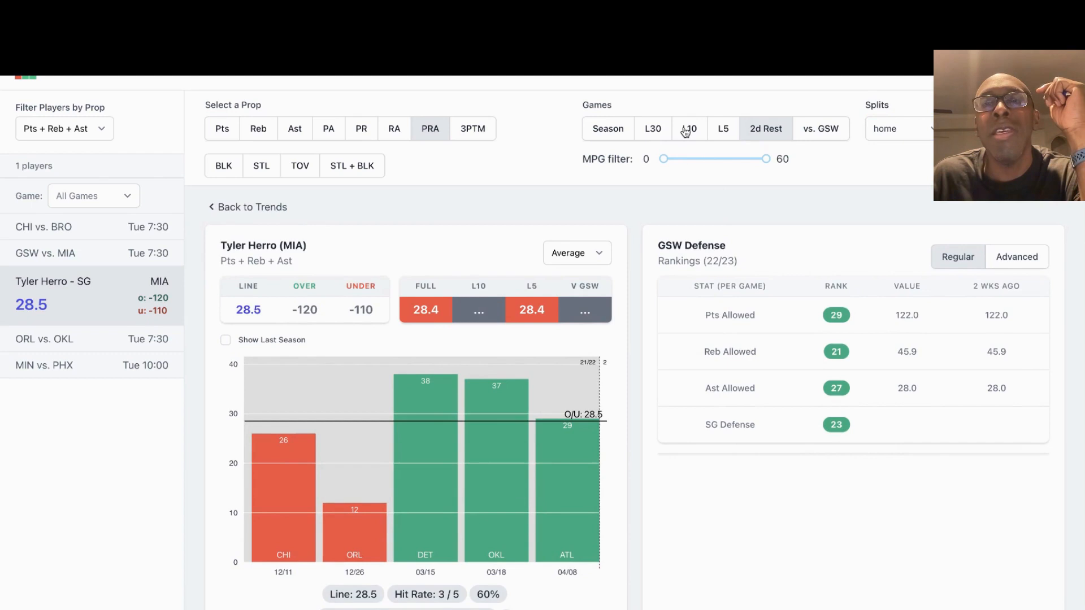
click(688, 129)
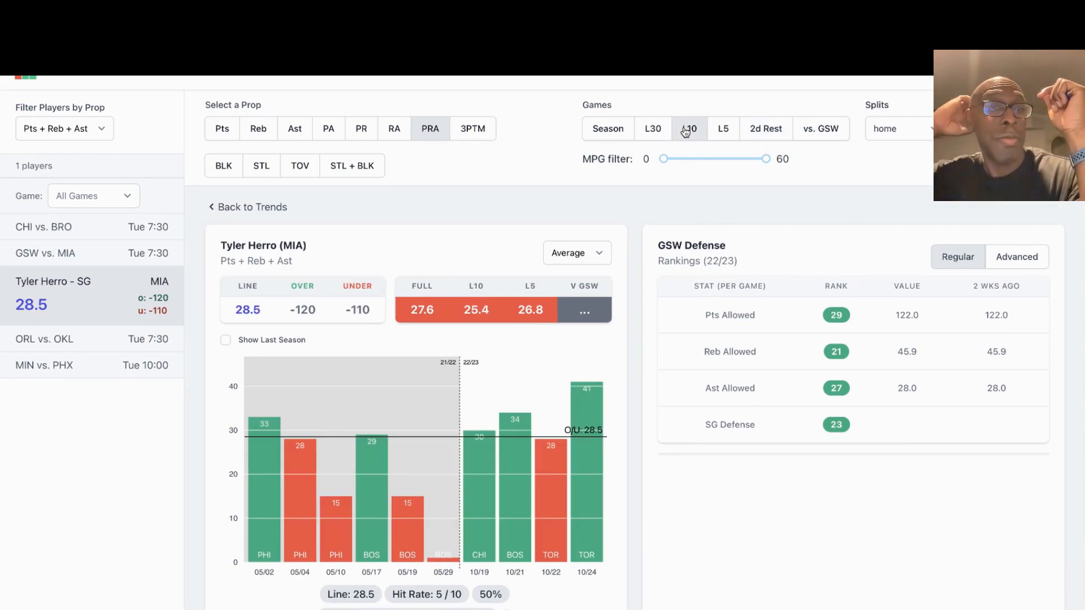
mouse_move(623, 371)
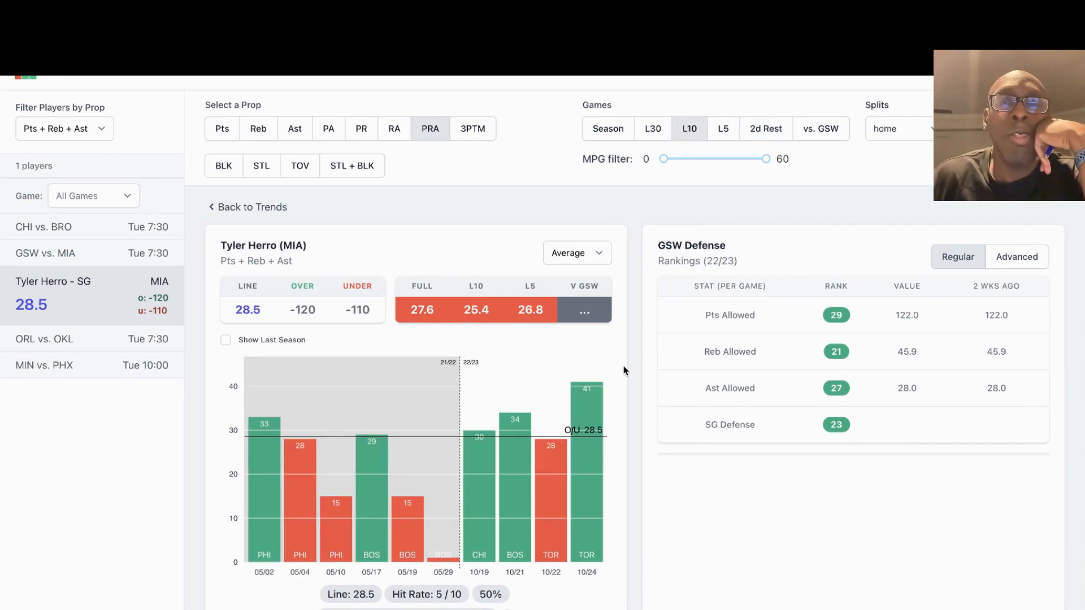
mouse_move(557, 471)
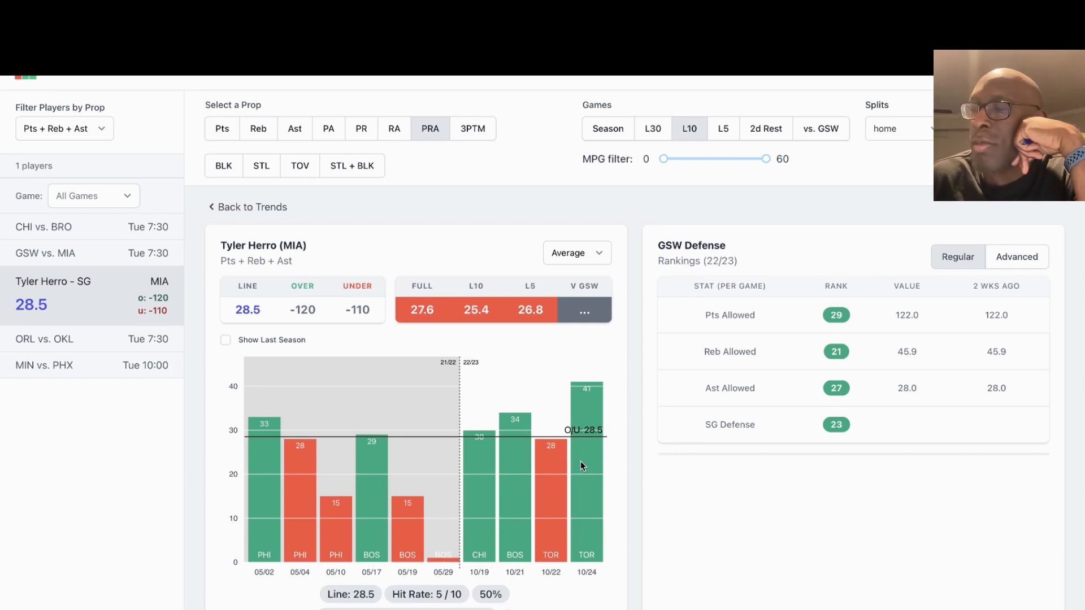
mouse_move(606, 469)
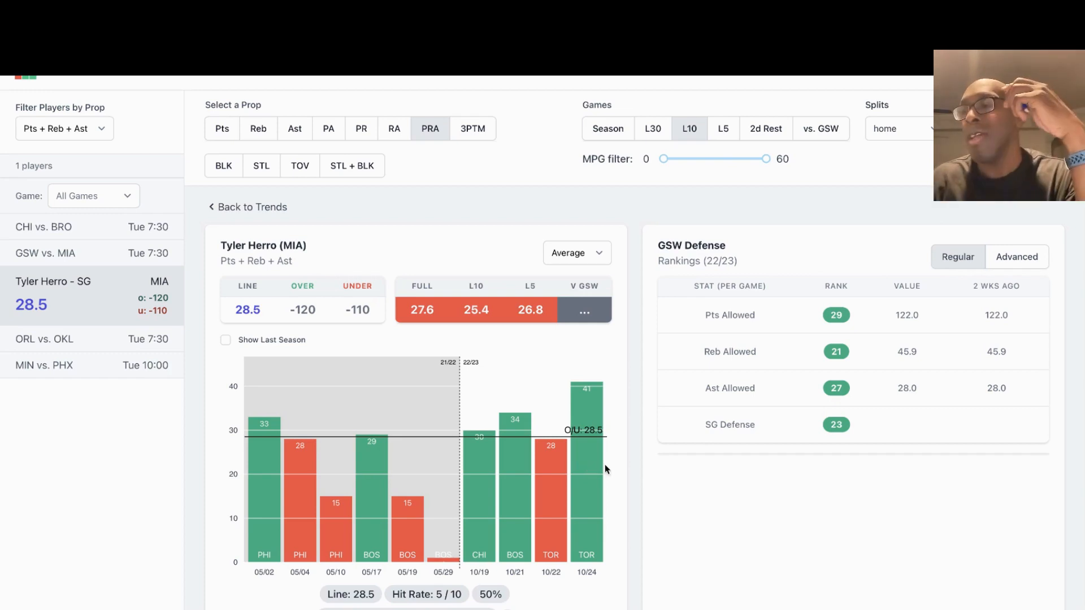
mouse_move(763, 484)
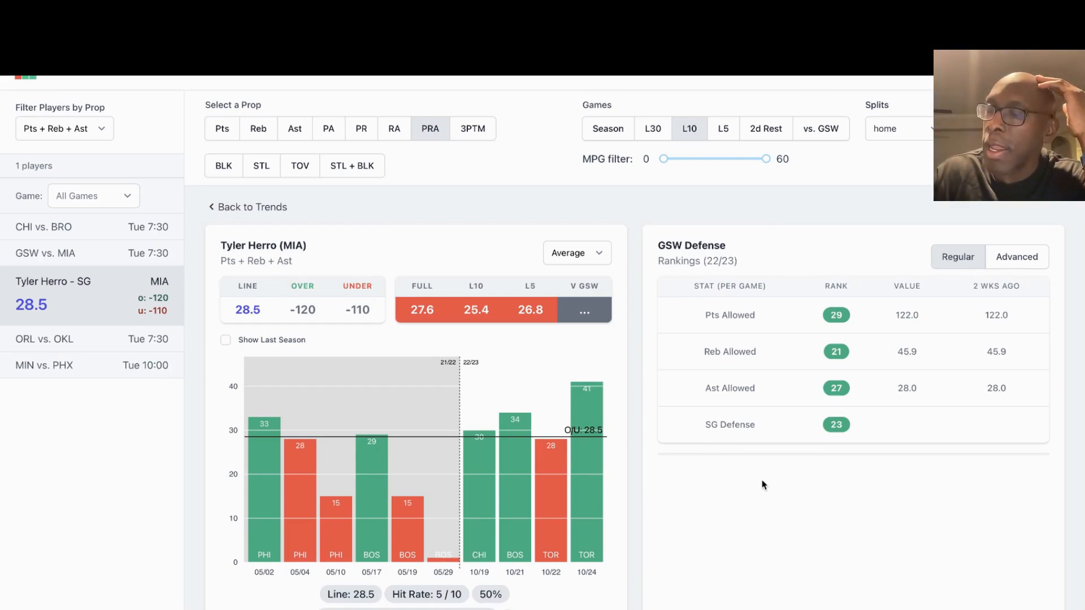
mouse_move(596, 463)
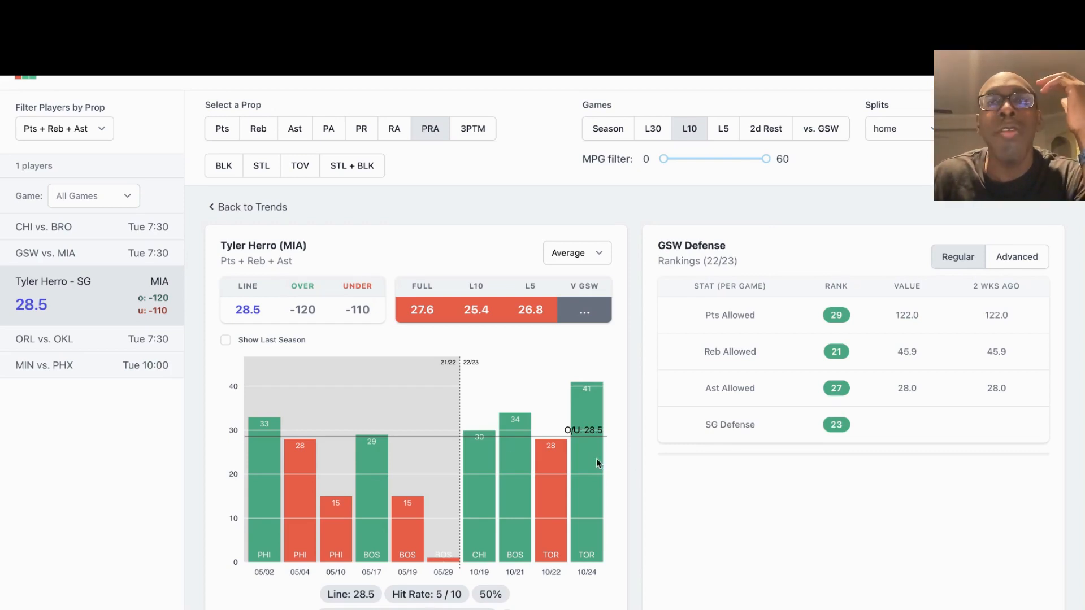
mouse_move(685, 115)
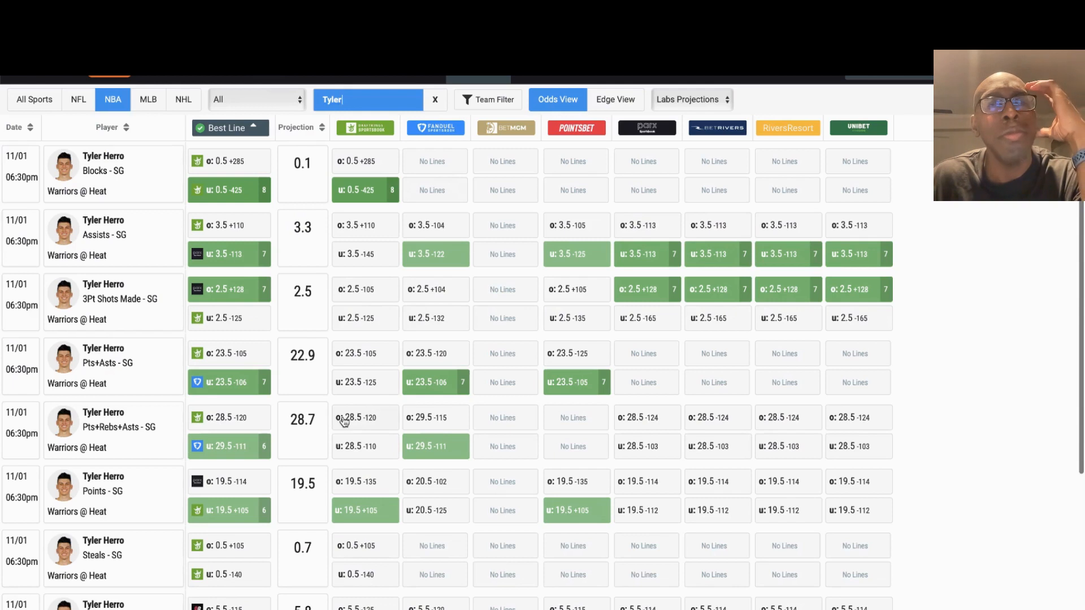
mouse_move(307, 439)
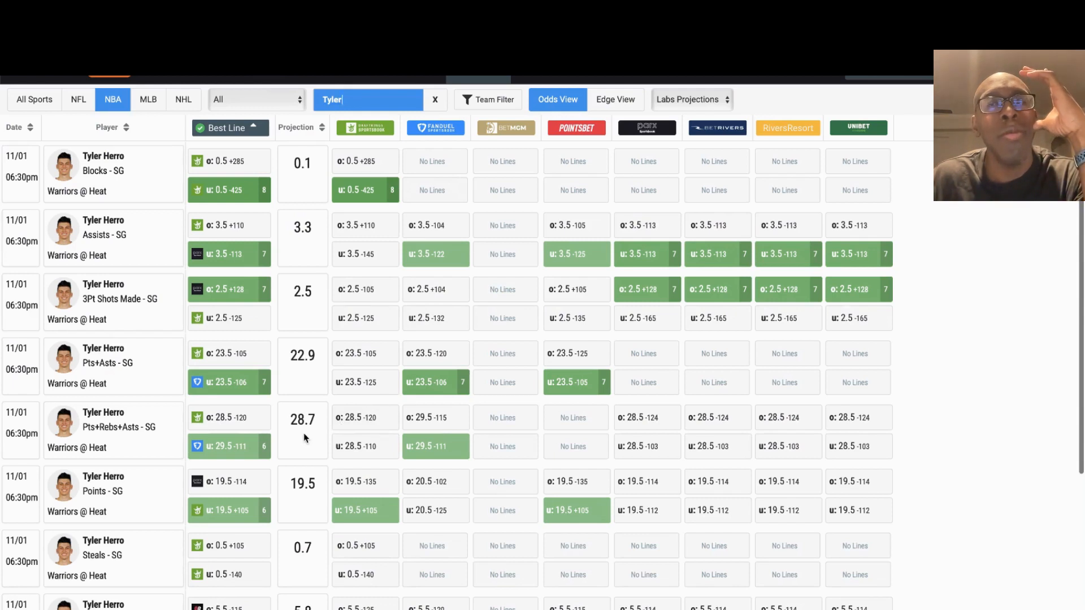
mouse_move(334, 434)
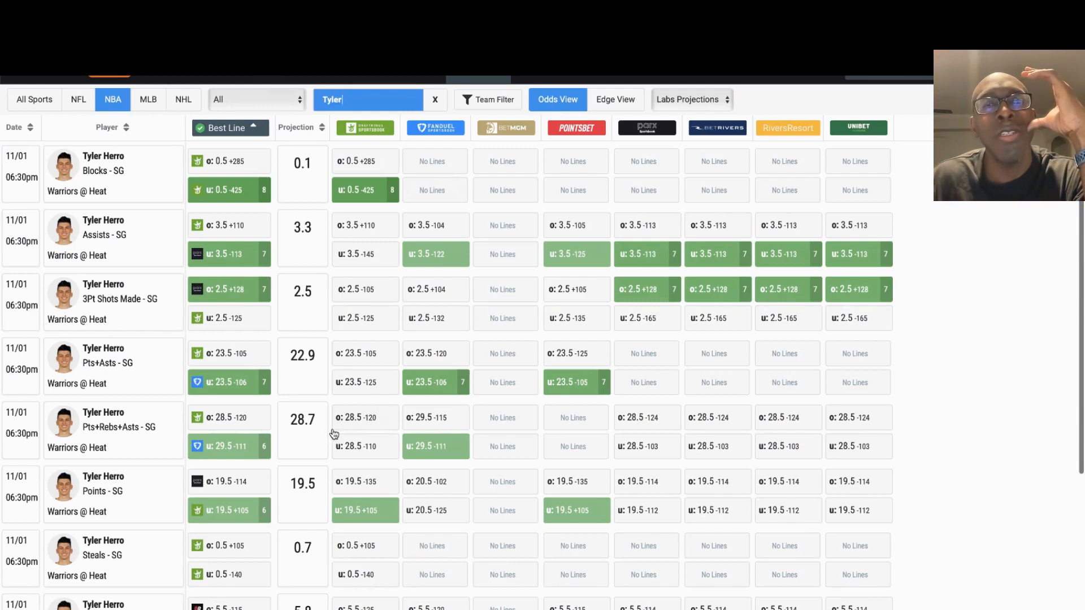
mouse_move(366, 429)
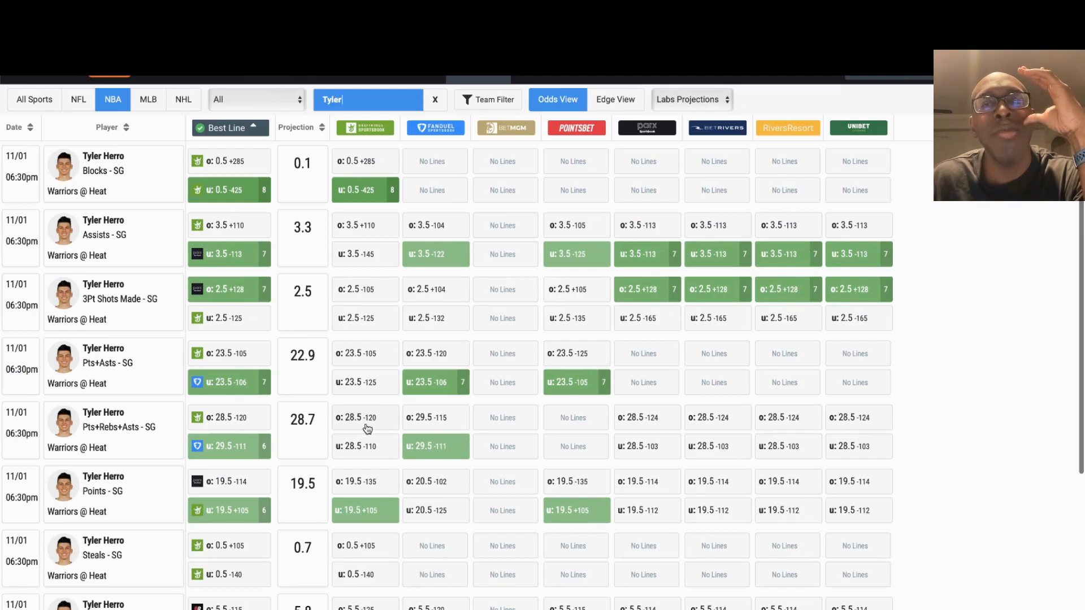
mouse_move(369, 446)
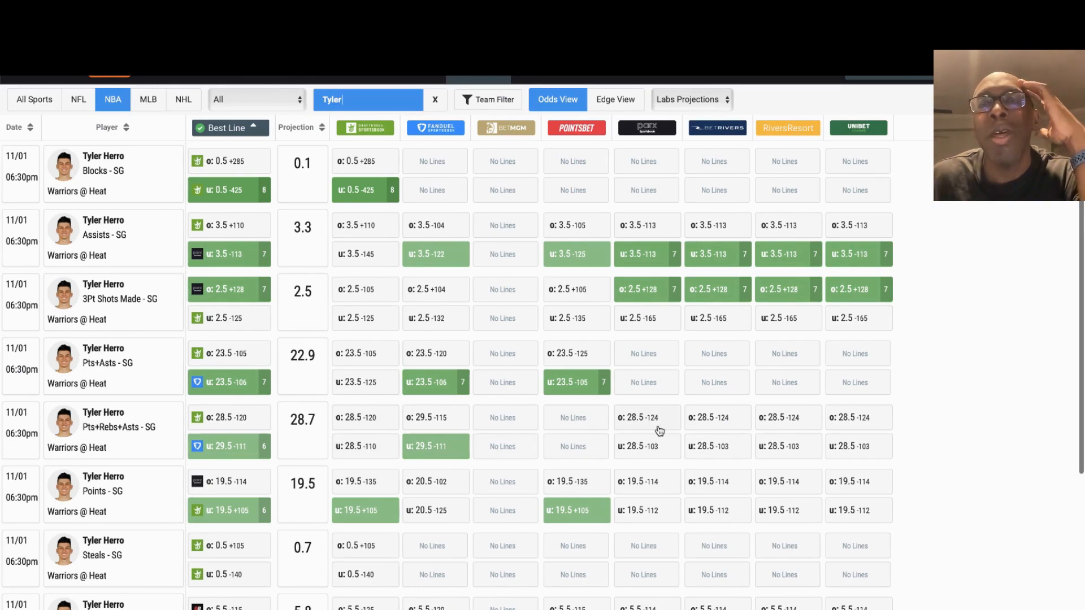
mouse_move(712, 429)
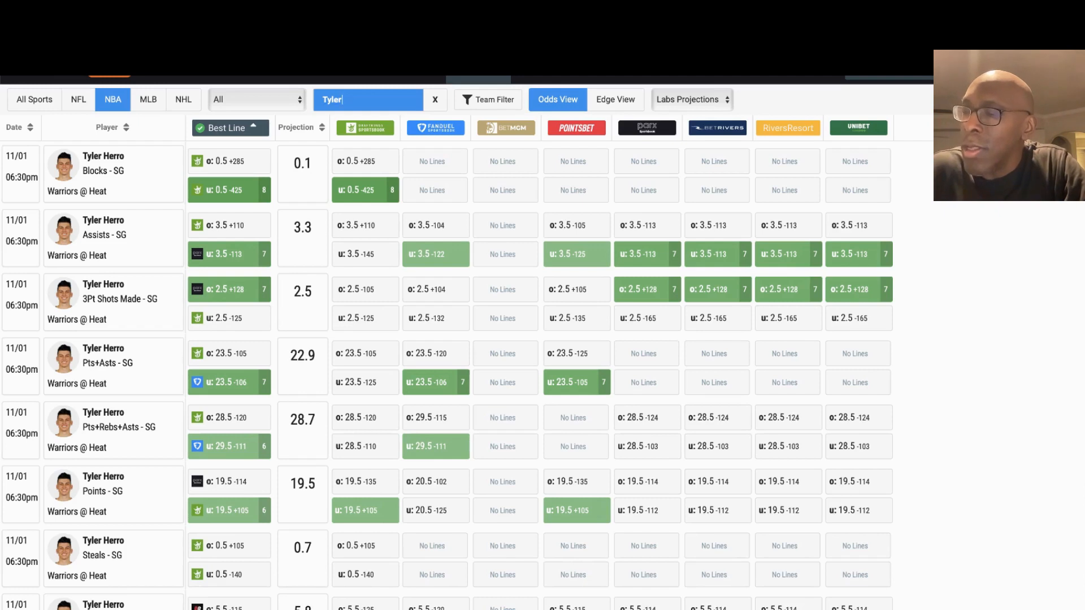
mouse_move(823, 541)
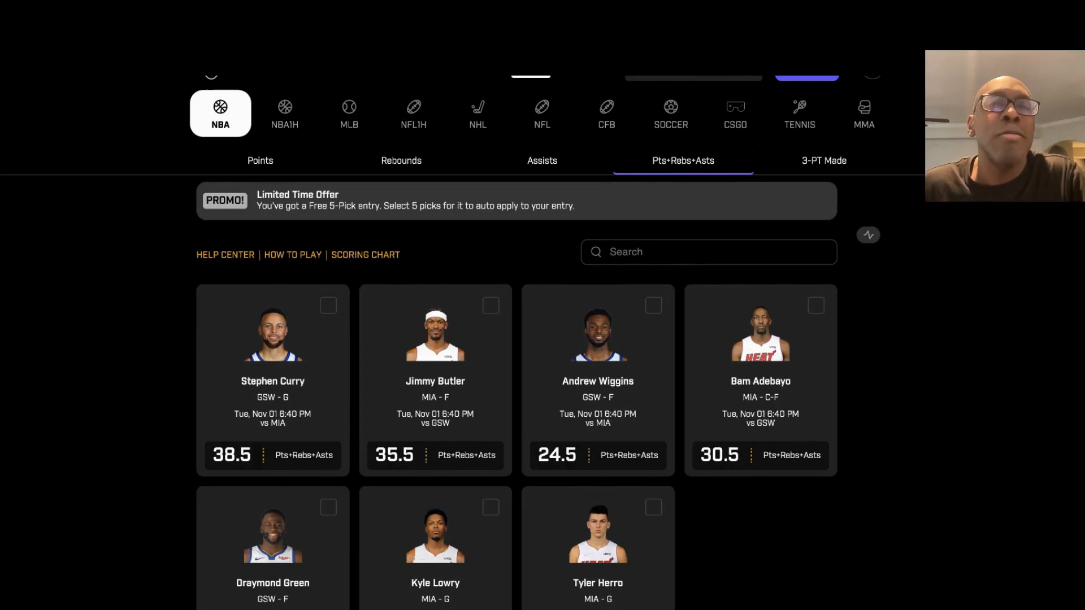
Return to Stephen Curry's Pts + Reb + Ast prop page from the other tab.
click(272, 381)
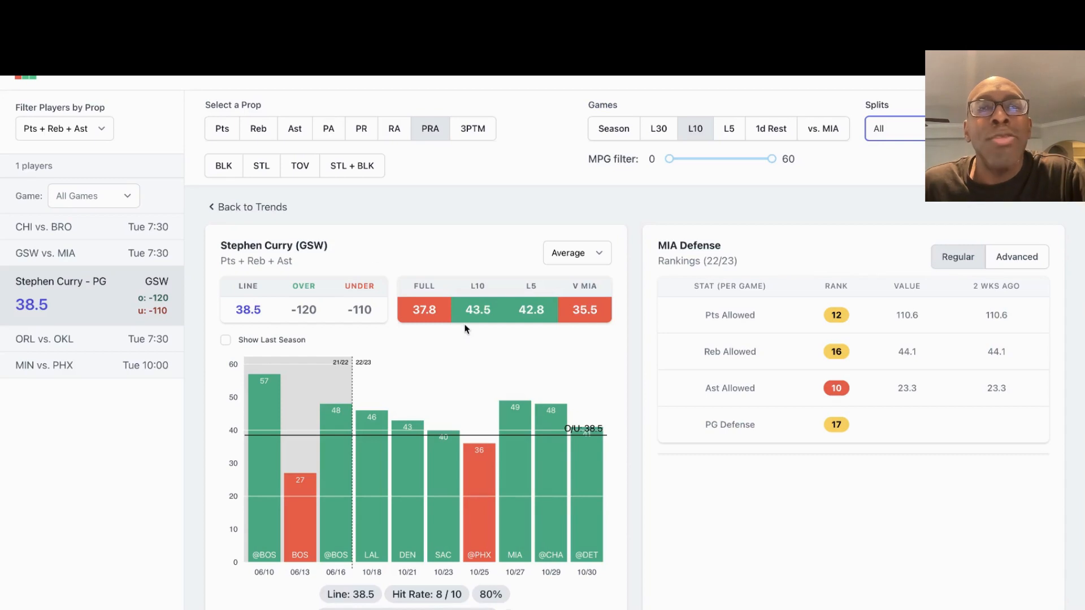
mouse_move(566, 383)
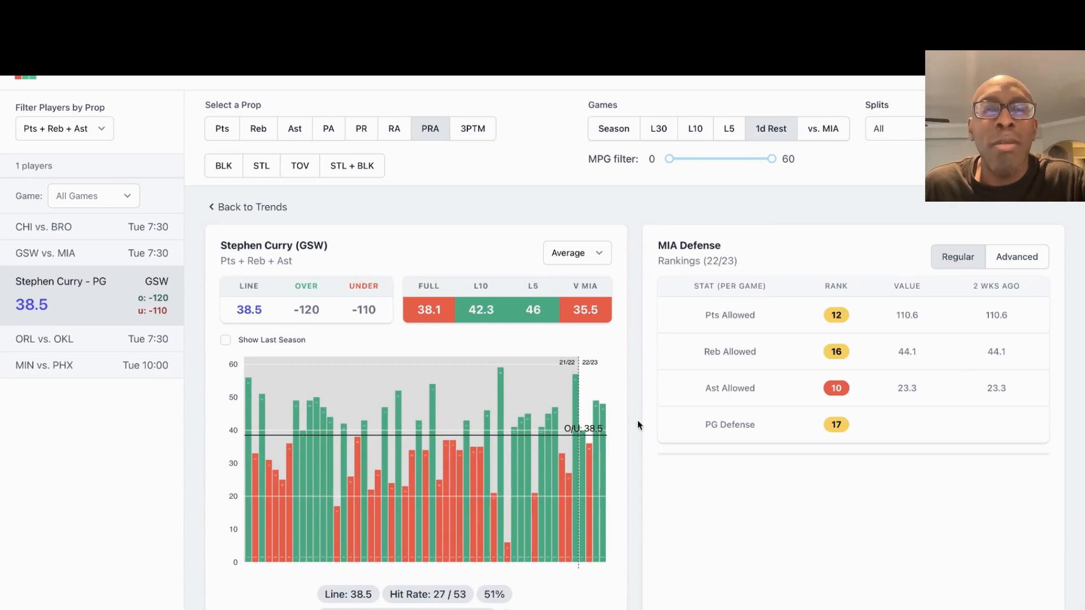
mouse_move(405, 503)
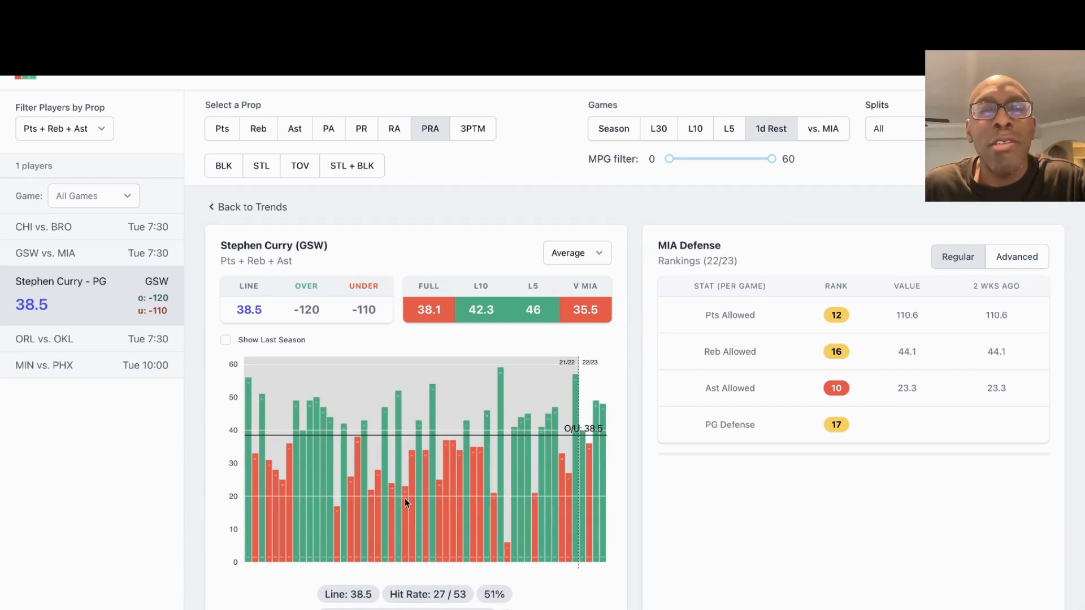
mouse_move(871, 171)
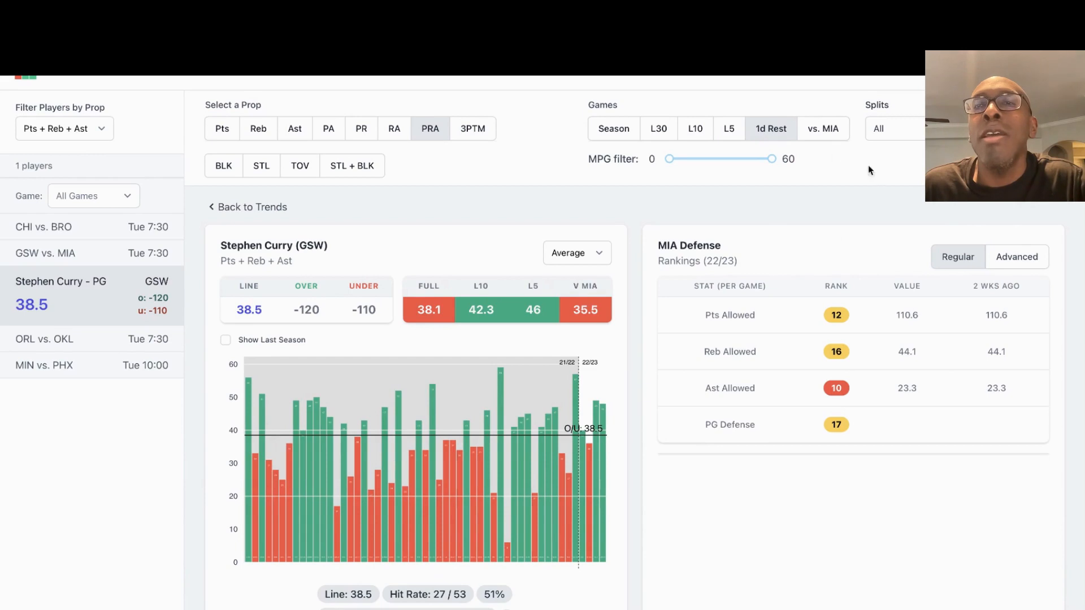
Narrow Curry's chart to his two games against Miami, 1 of 2 over 38.5.
click(823, 129)
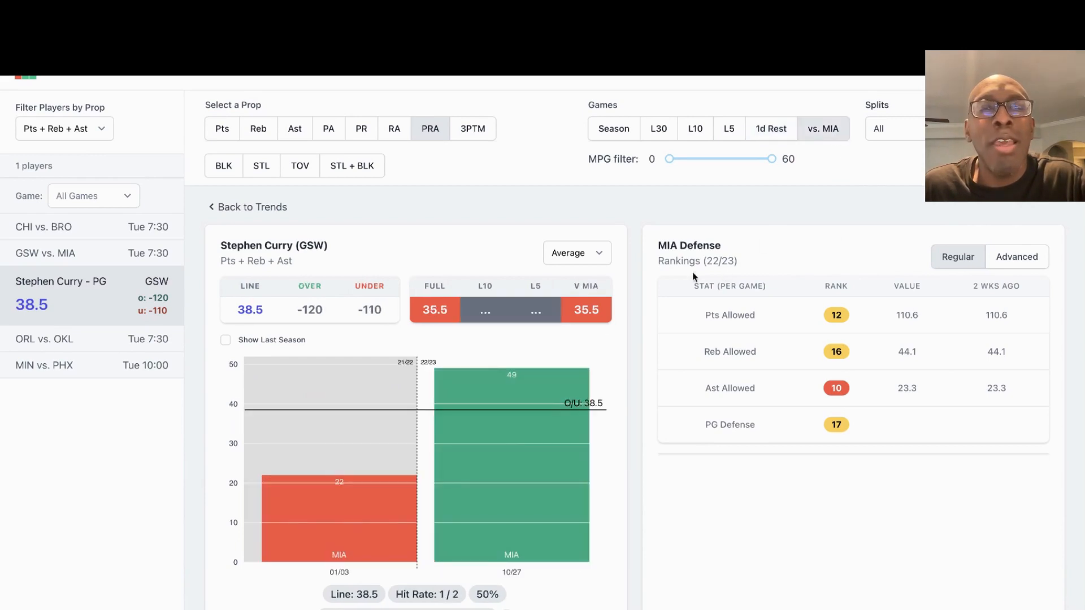
mouse_move(359, 443)
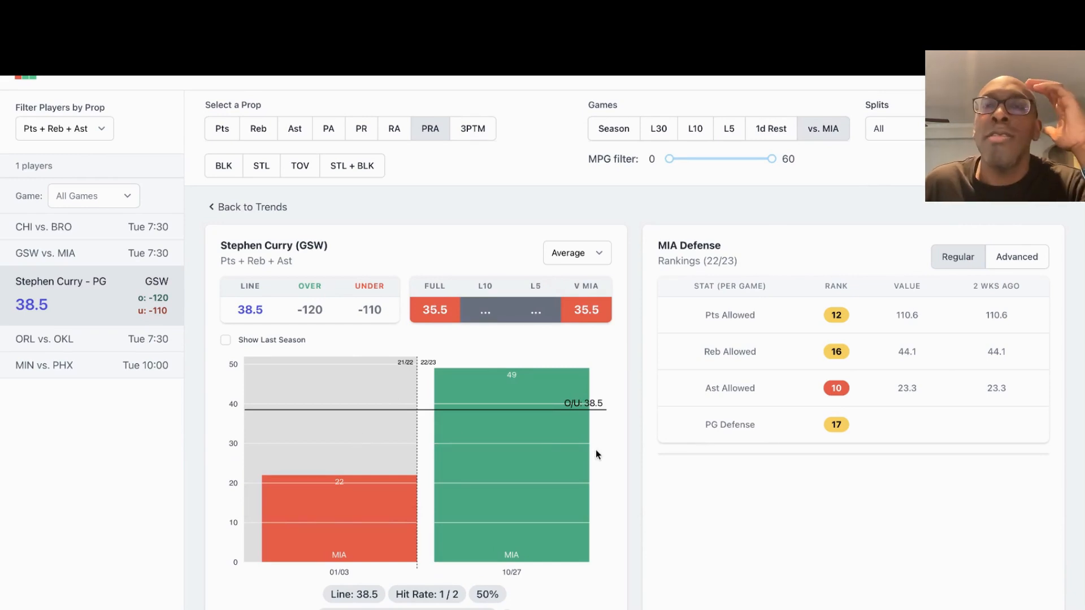
mouse_move(844, 374)
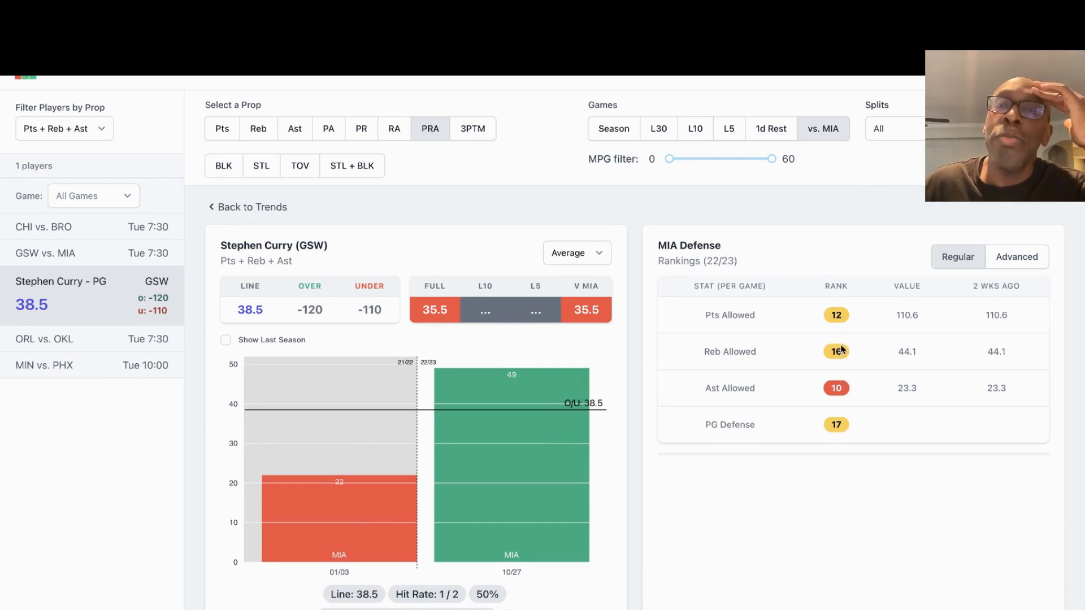
mouse_move(845, 387)
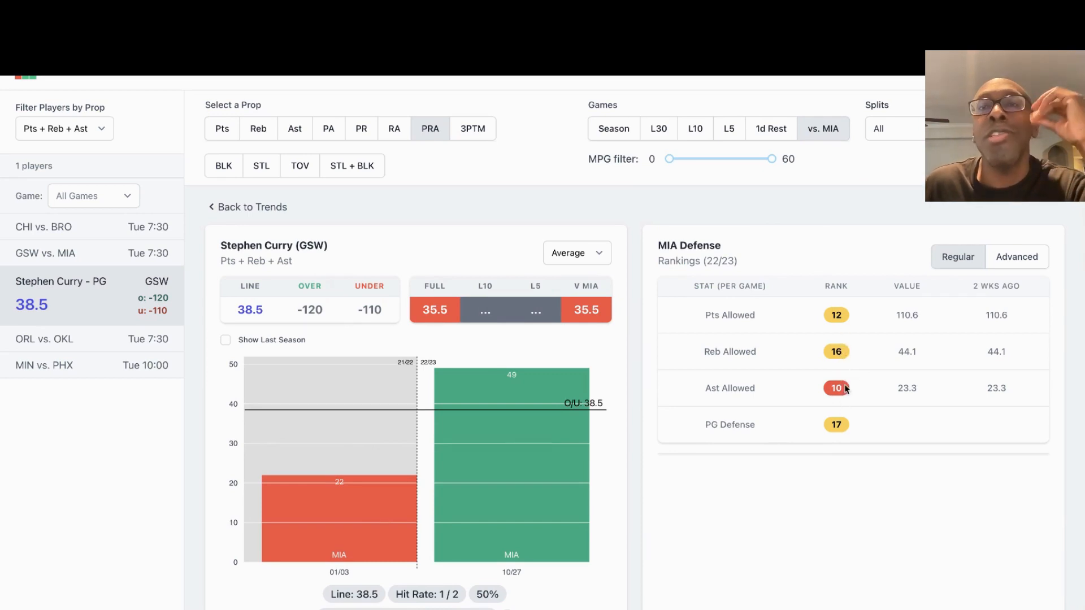
mouse_move(836, 213)
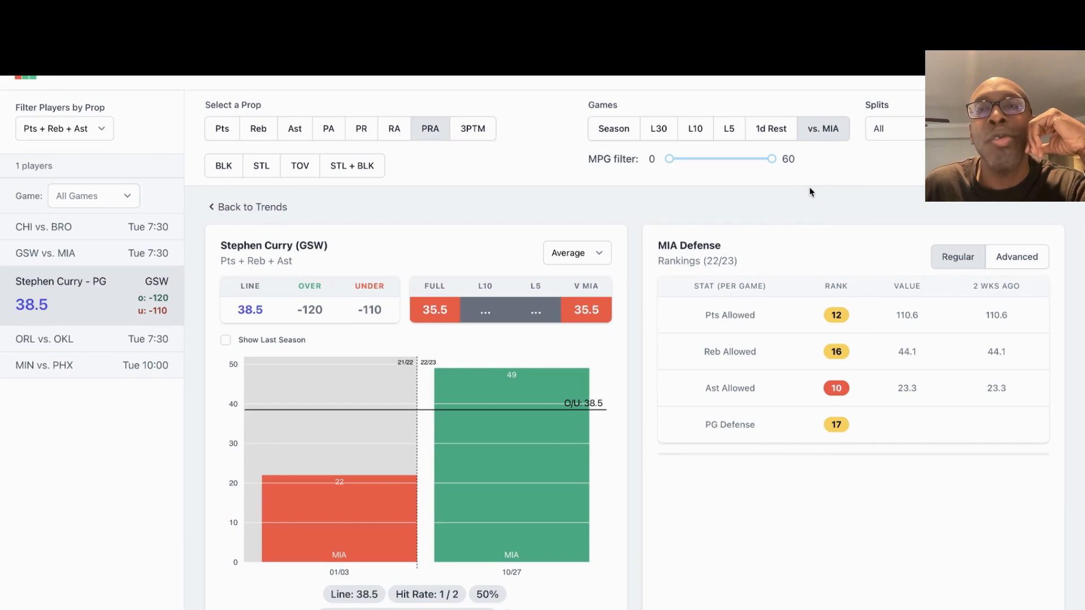
mouse_move(702, 144)
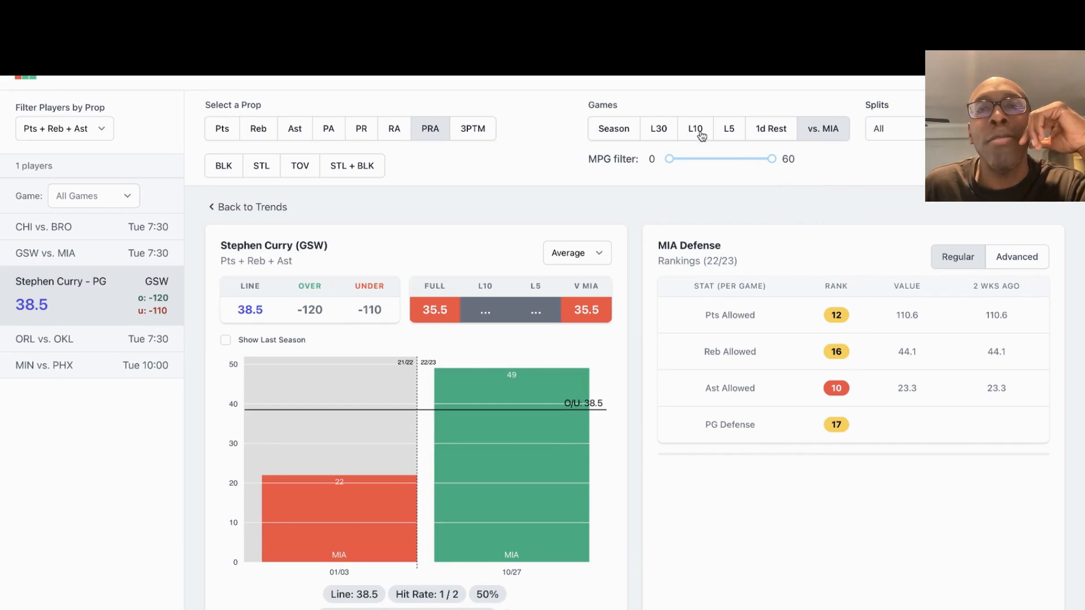
Switch Curry's chart back to his last 10 games, 8 of 10 over 38.5.
click(694, 129)
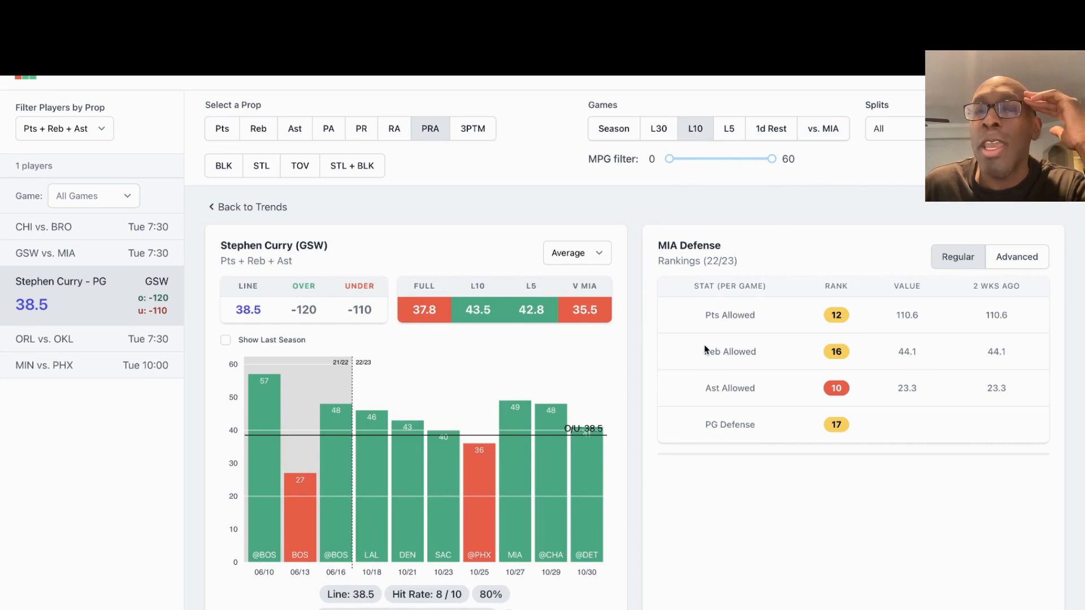
mouse_move(725, 345)
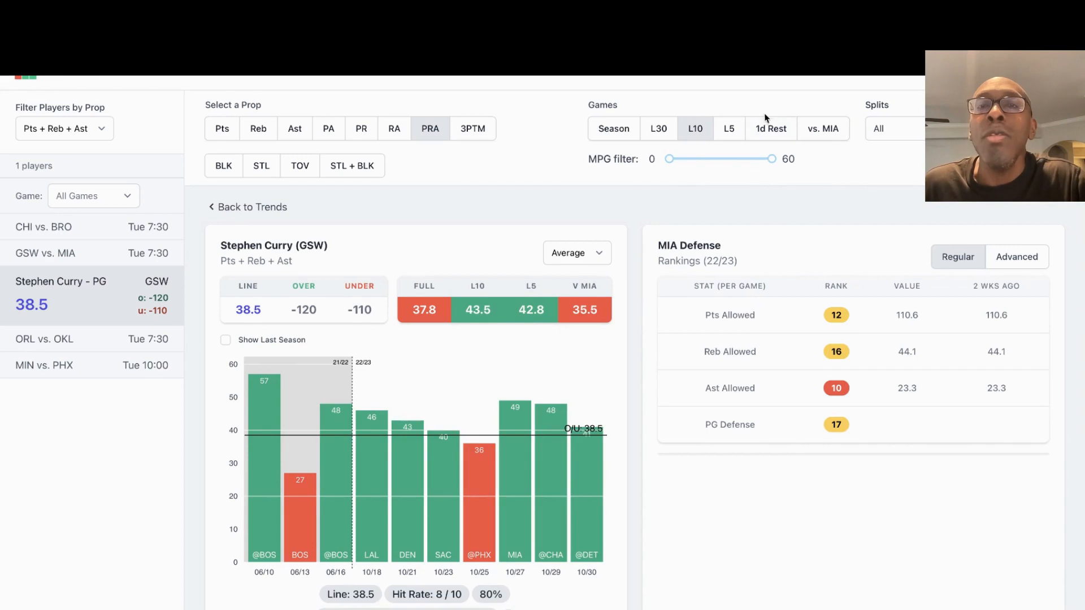
mouse_move(764, 107)
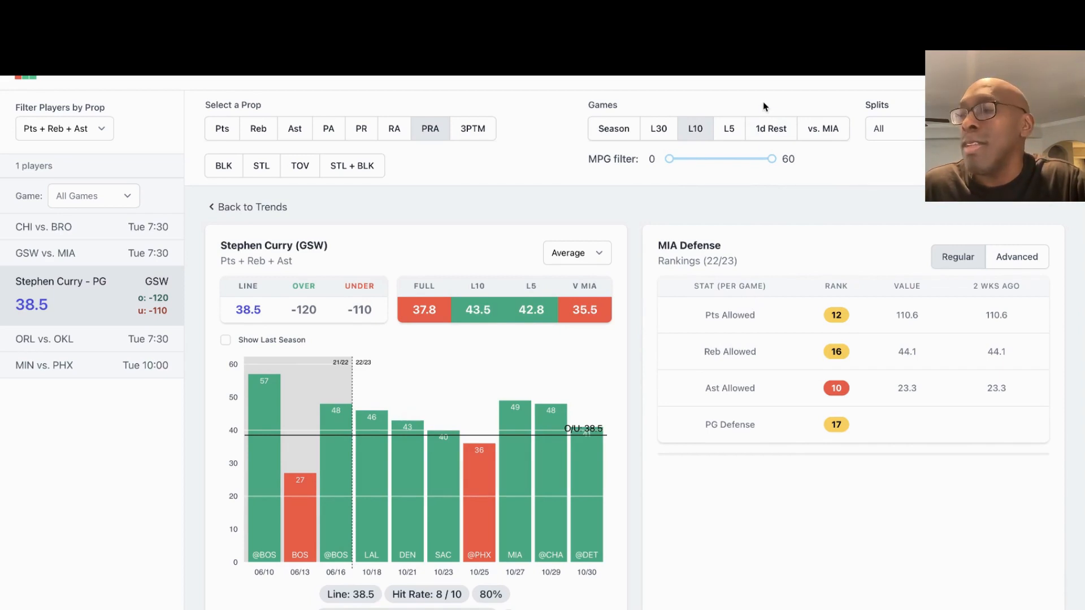
mouse_move(784, 97)
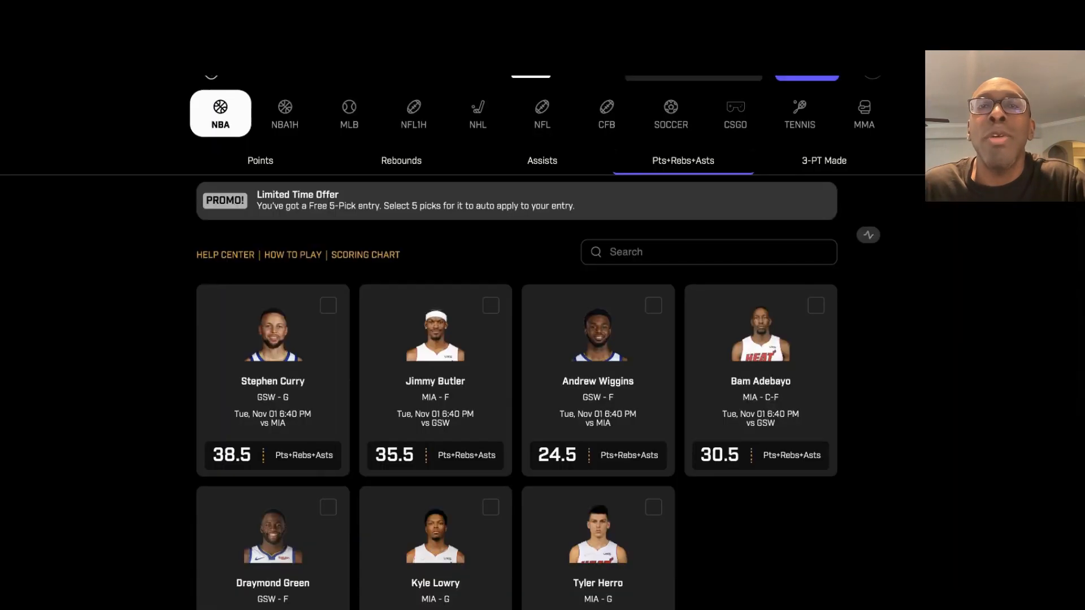
mouse_move(854, 186)
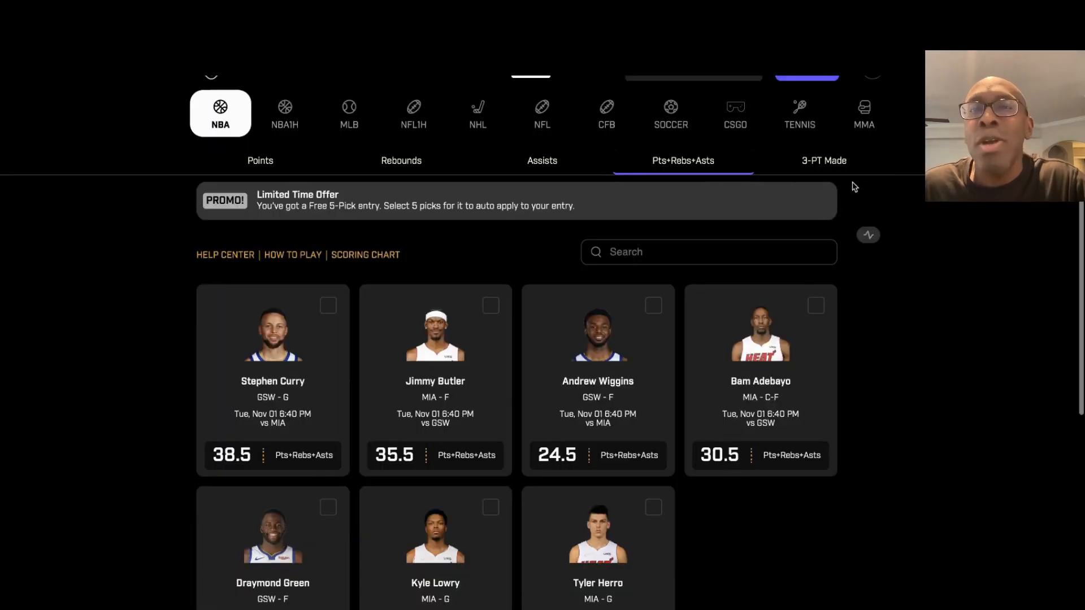